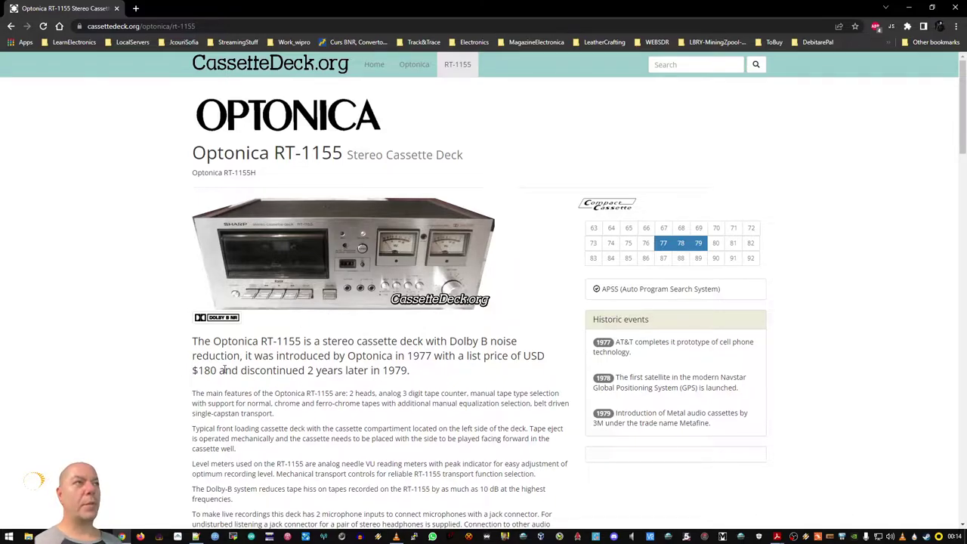
- Highlight the $180 list price in the Optonica RT-1155 introduction paragraph
{"action": "double_click", "coordinate": [205, 370]}
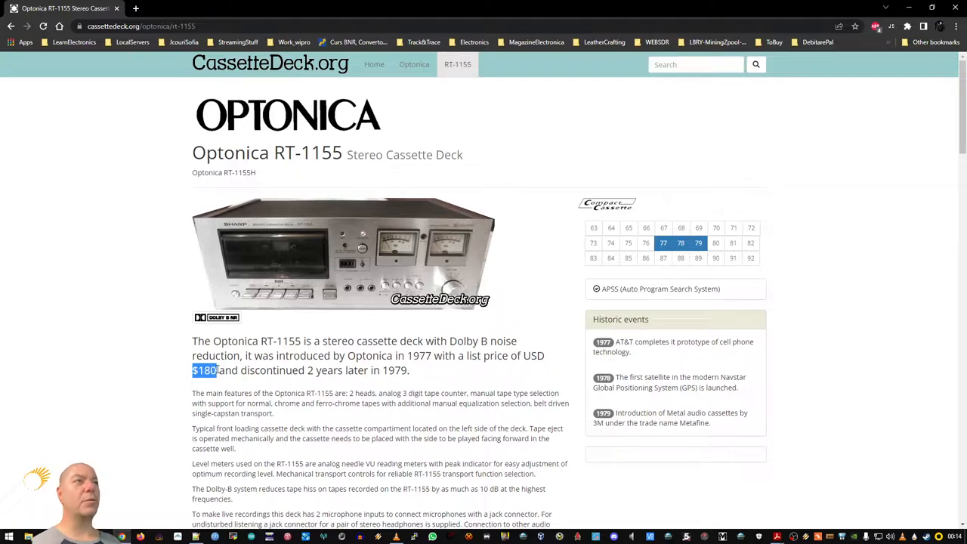
{"action": "mouse_move", "coordinate": [411, 377]}
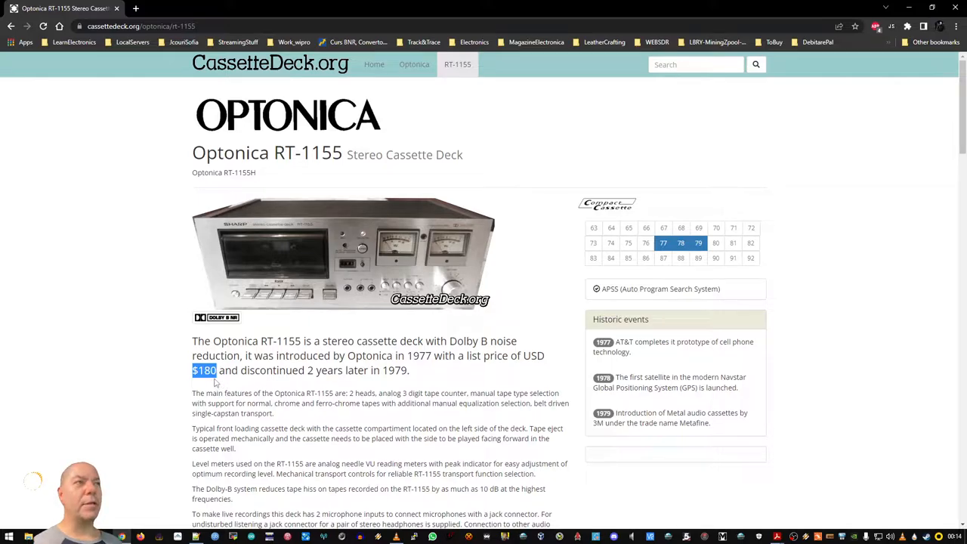
{"action": "mouse_move", "coordinate": [219, 370]}
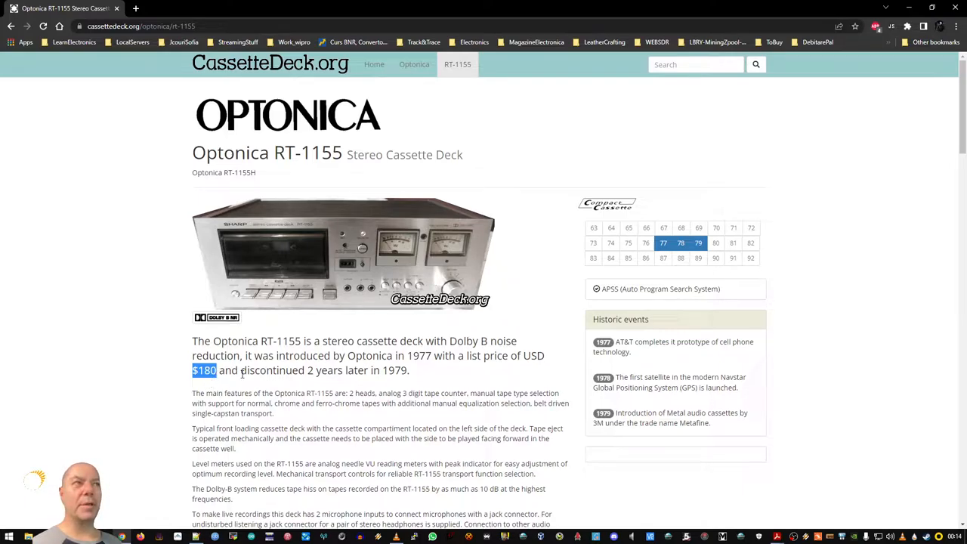
{"action": "mouse_move", "coordinate": [266, 402]}
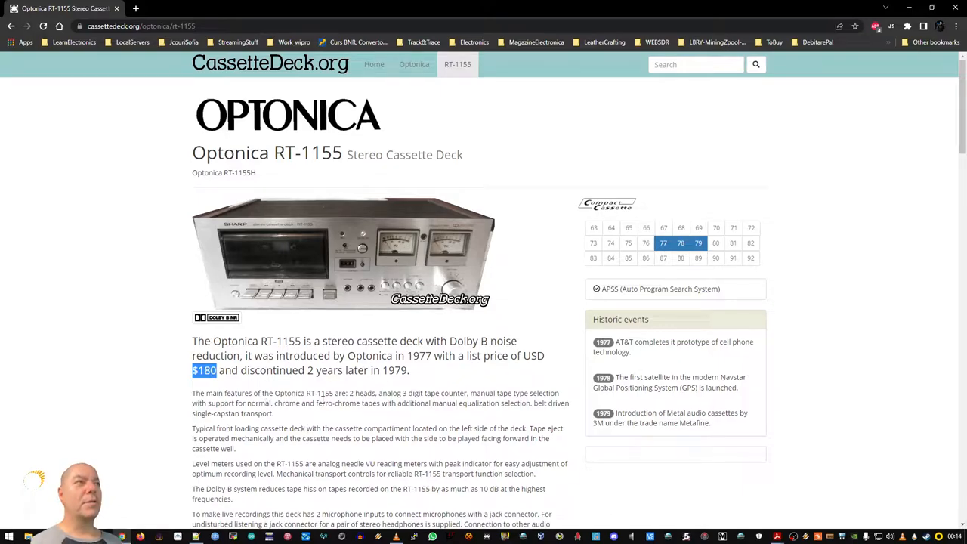
- Highlight "analog 3 digit tape counter" in the main features paragraph and continue down toward Features
{"action": "scroll", "scroll_direction": "down", "scroll_amount": 3}
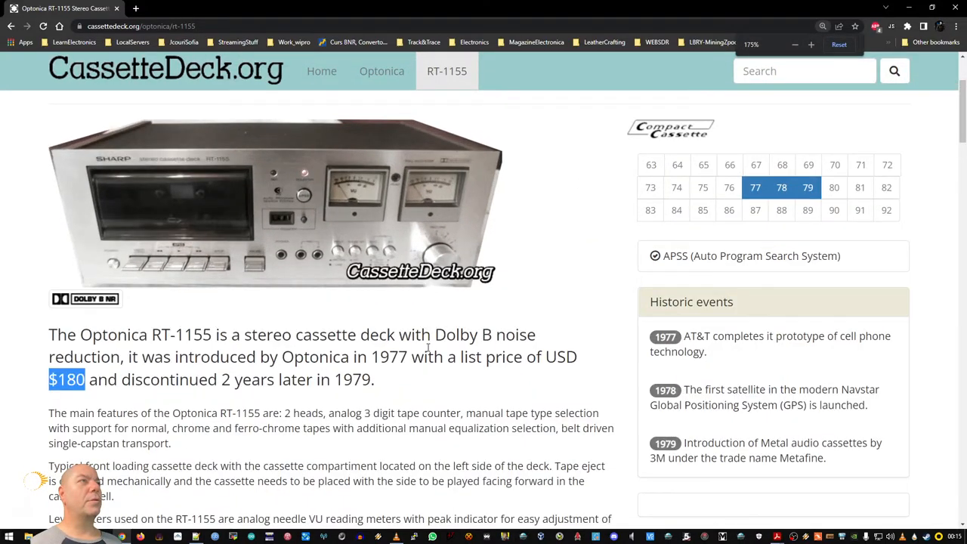
{"action": "scroll", "scroll_direction": "down", "scroll_amount": 3}
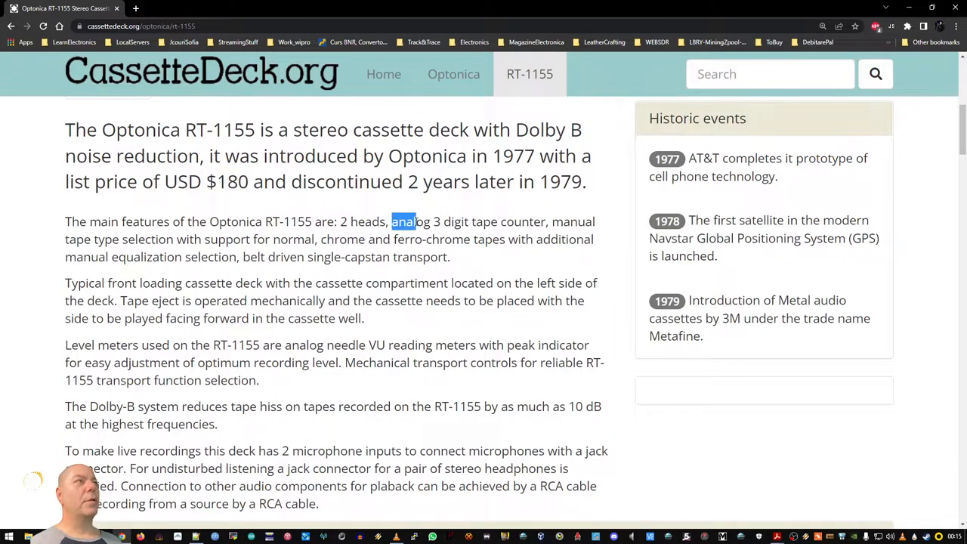
{"action": "left_click_drag", "start_coordinate": [391, 221], "coordinate": [572, 221]}
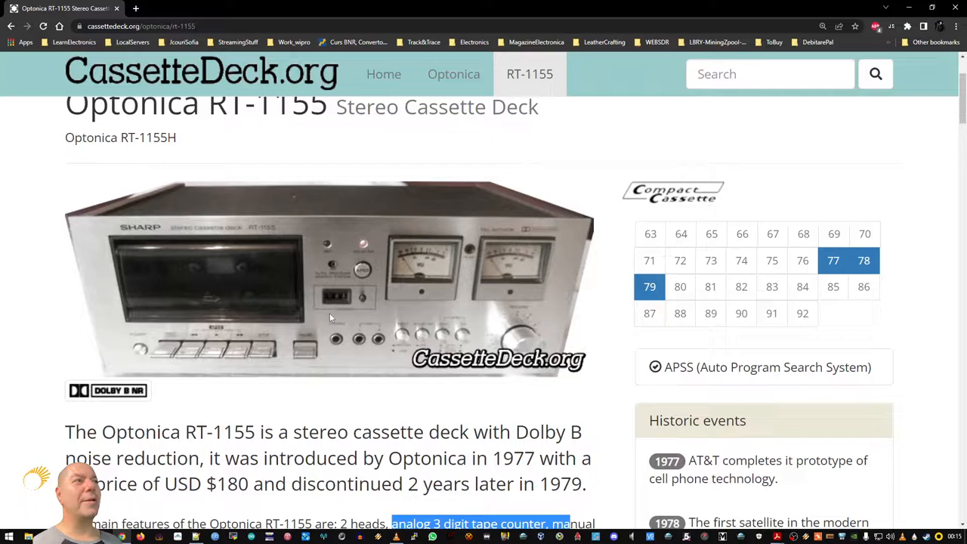
{"action": "mouse_move", "coordinate": [362, 308]}
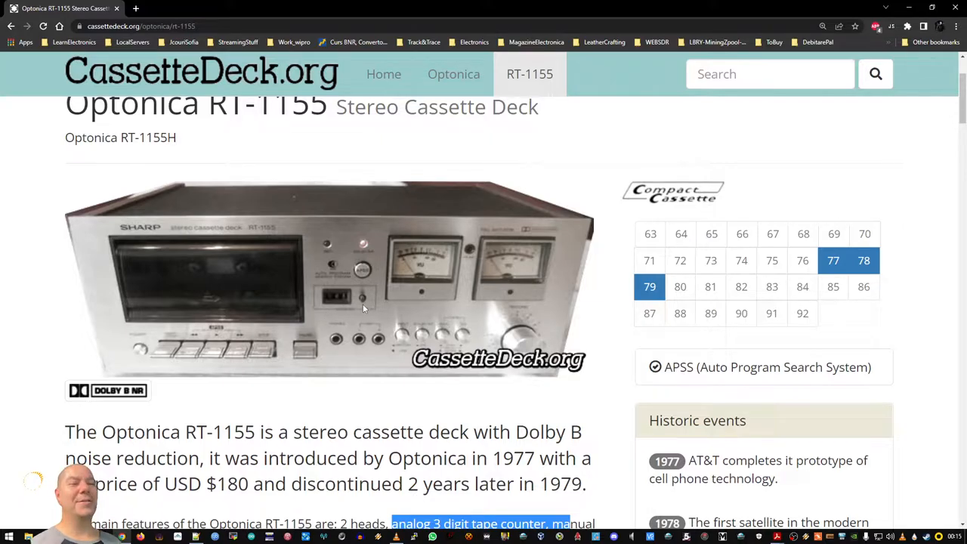
{"action": "scroll", "scroll_direction": "down", "scroll_amount": 3}
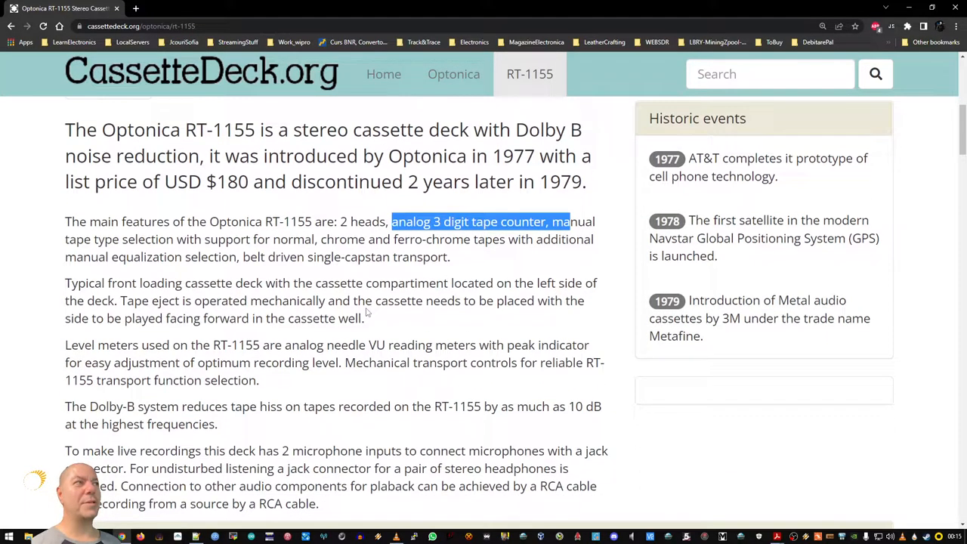
{"action": "scroll", "scroll_direction": "down", "scroll_amount": 3}
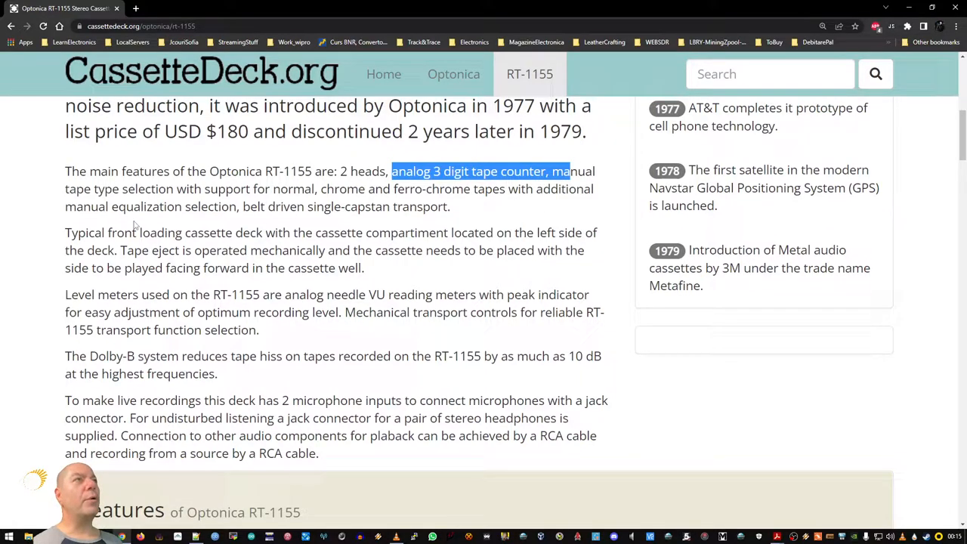
{"action": "mouse_move", "coordinate": [234, 244]}
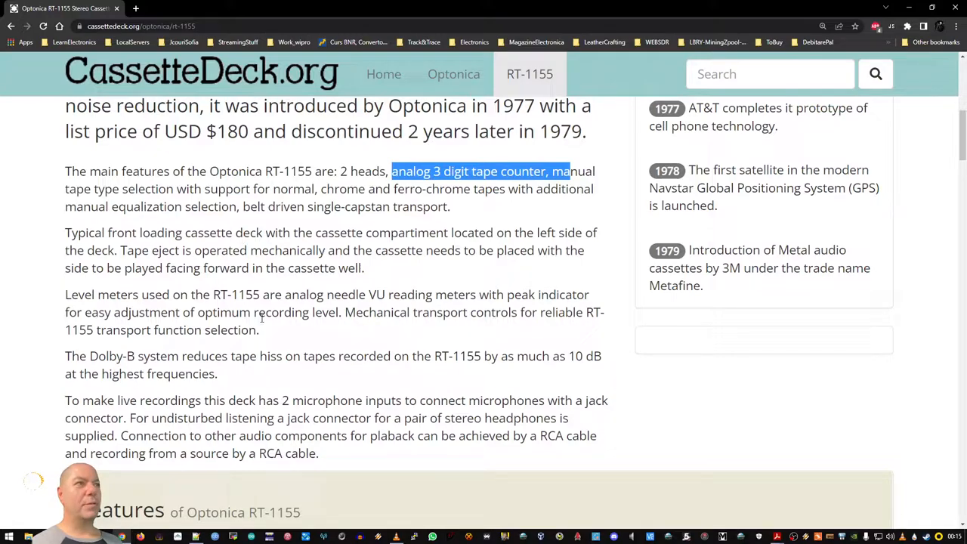
{"action": "scroll", "scroll_direction": "down", "scroll_amount": 3}
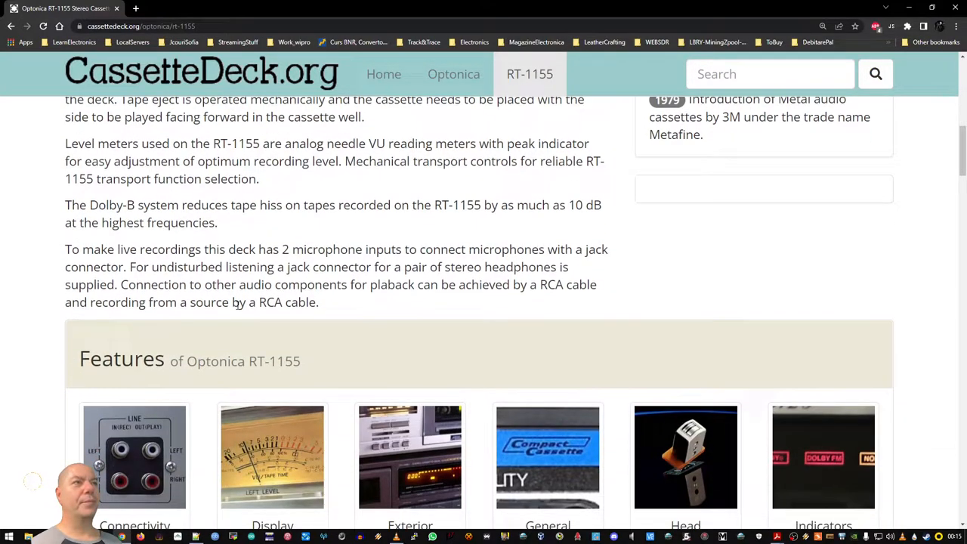
{"action": "scroll", "scroll_direction": "down", "scroll_amount": 3}
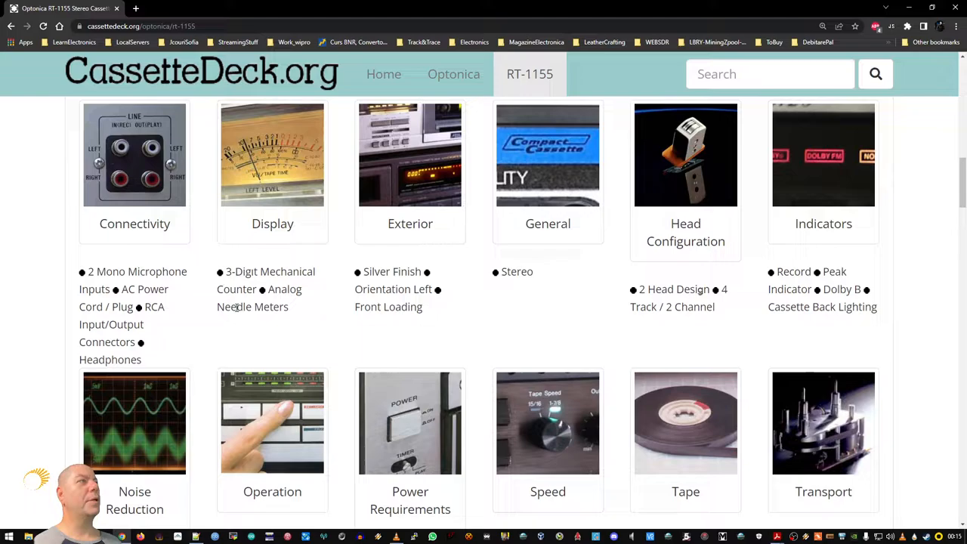
{"action": "scroll", "scroll_direction": "down", "scroll_amount": 3}
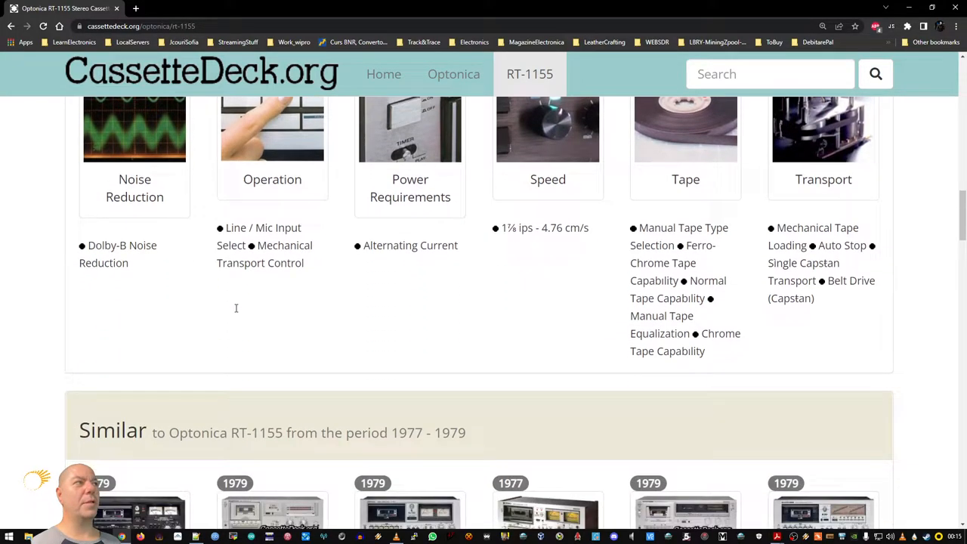
{"action": "scroll", "scroll_direction": "down", "scroll_amount": 3}
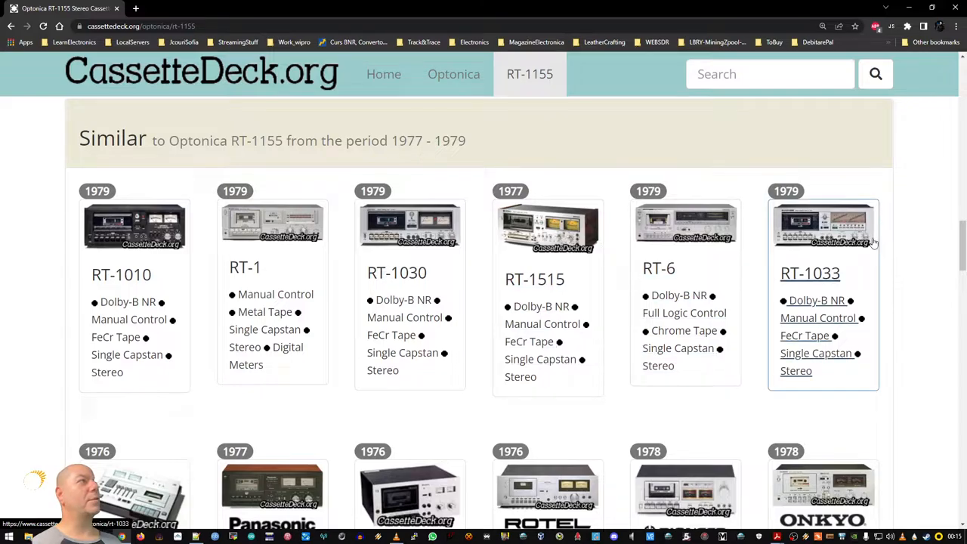
{"action": "scroll", "scroll_direction": "down", "scroll_amount": 3}
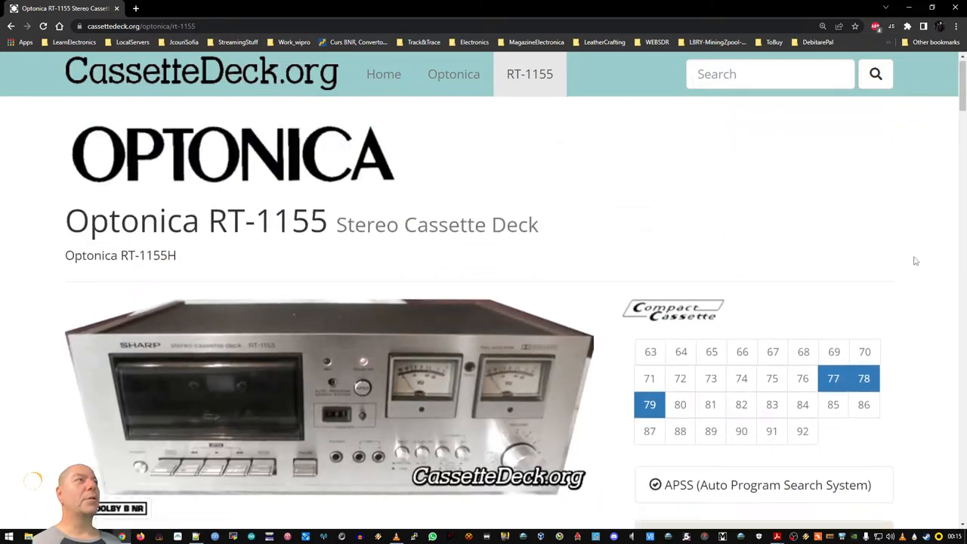
{"action": "scroll", "scroll_direction": "down", "scroll_amount": 3}
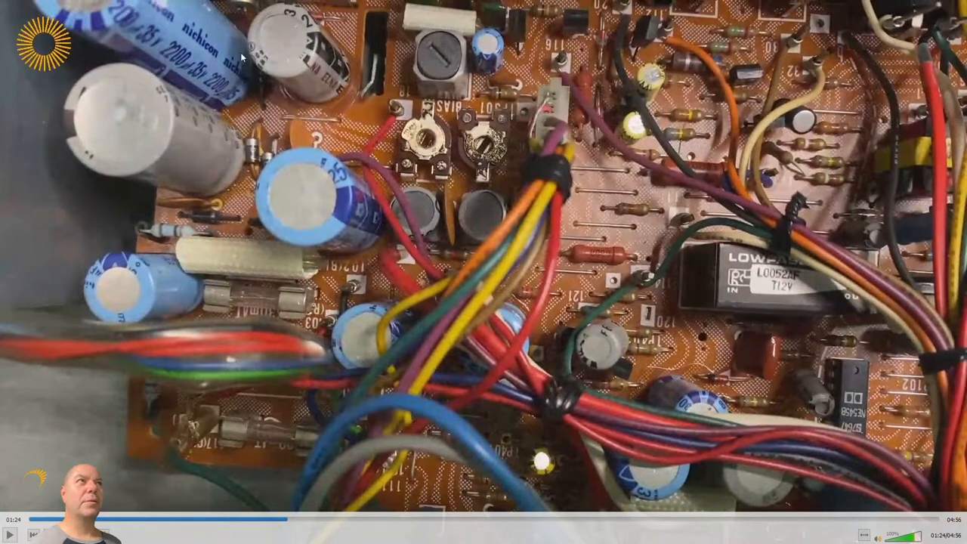
{"action": "mouse_move", "coordinate": [226, 109]}
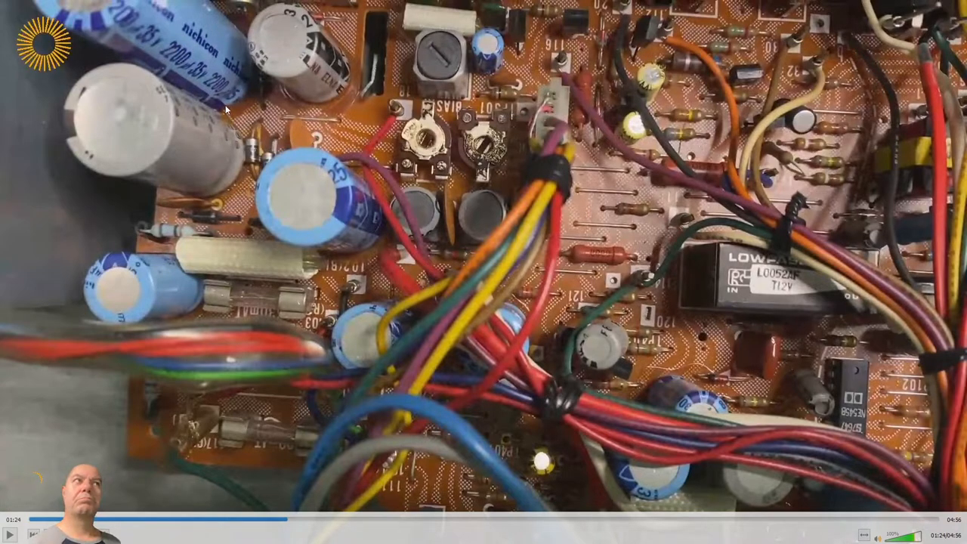
{"action": "mouse_move", "coordinate": [475, 219]}
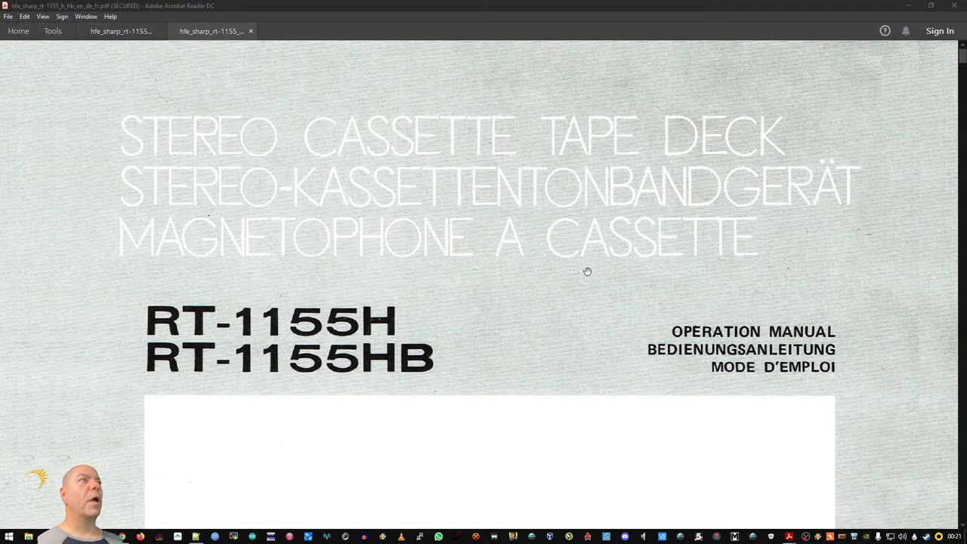
- Page down the RT-1155 user manual from the mains lead notice through its opening pages
{"action": "scroll", "scroll_direction": "down", "scroll_amount": 3}
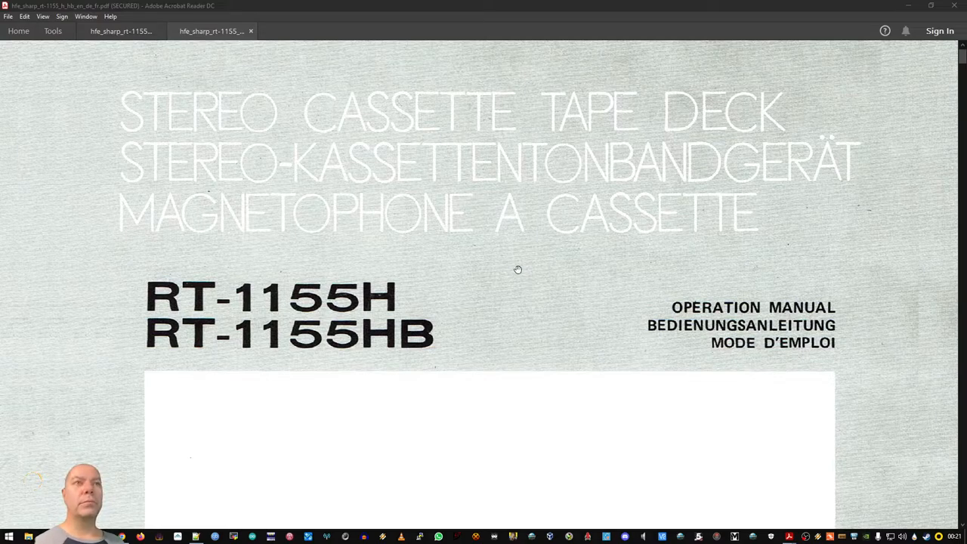
{"action": "scroll", "scroll_direction": "down", "scroll_amount": 3}
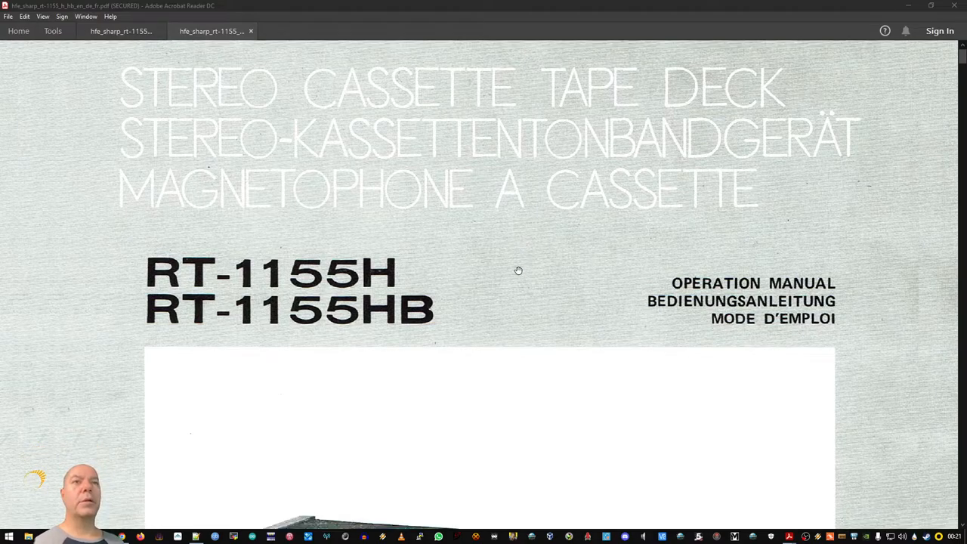
{"action": "scroll", "scroll_direction": "down", "scroll_amount": 3}
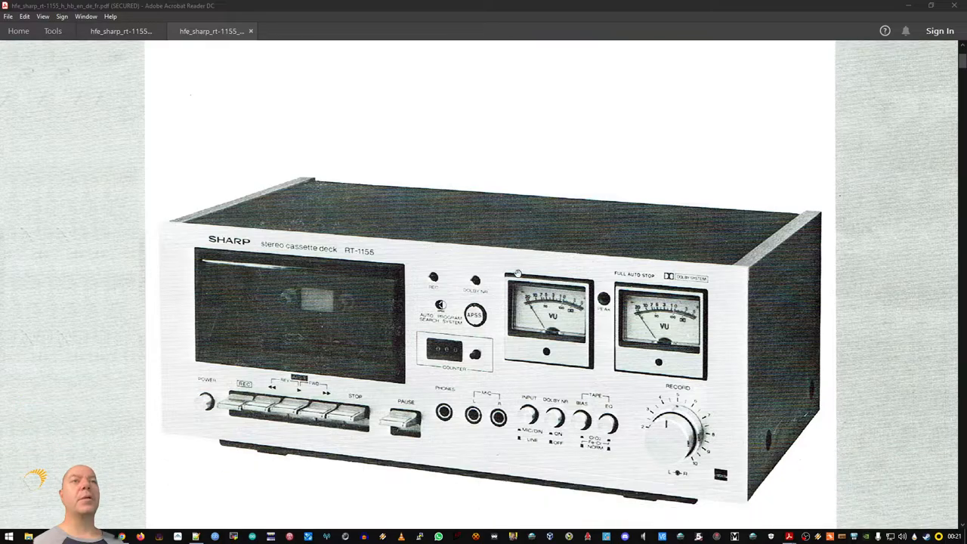
{"action": "scroll", "scroll_direction": "down", "scroll_amount": 3}
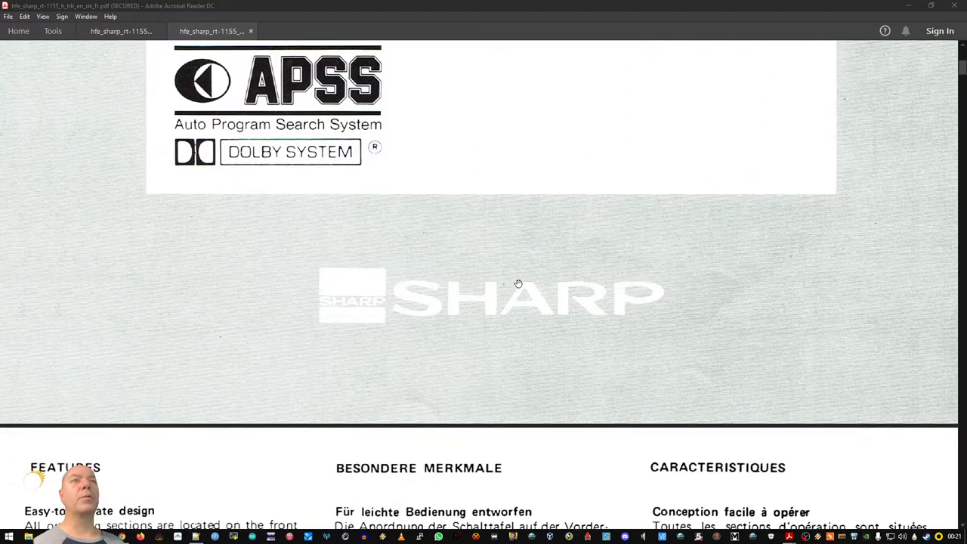
{"action": "scroll", "scroll_direction": "down", "scroll_amount": 3}
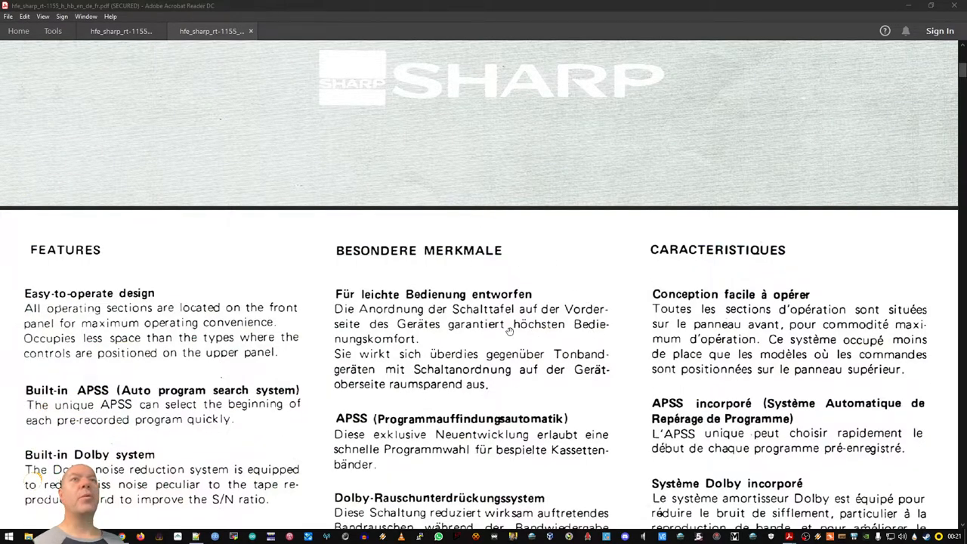
{"action": "scroll", "scroll_direction": "down", "scroll_amount": 3}
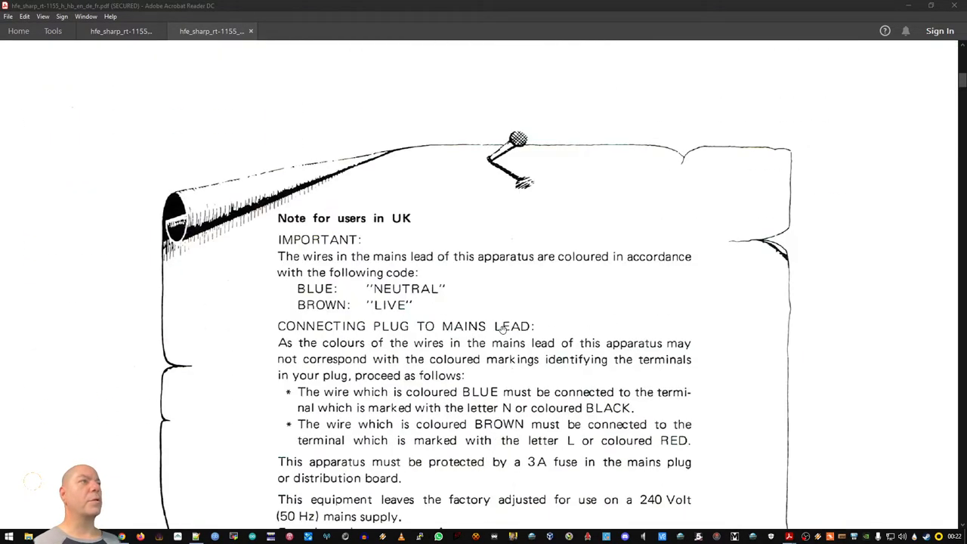
{"action": "scroll", "scroll_direction": "down", "scroll_amount": 3}
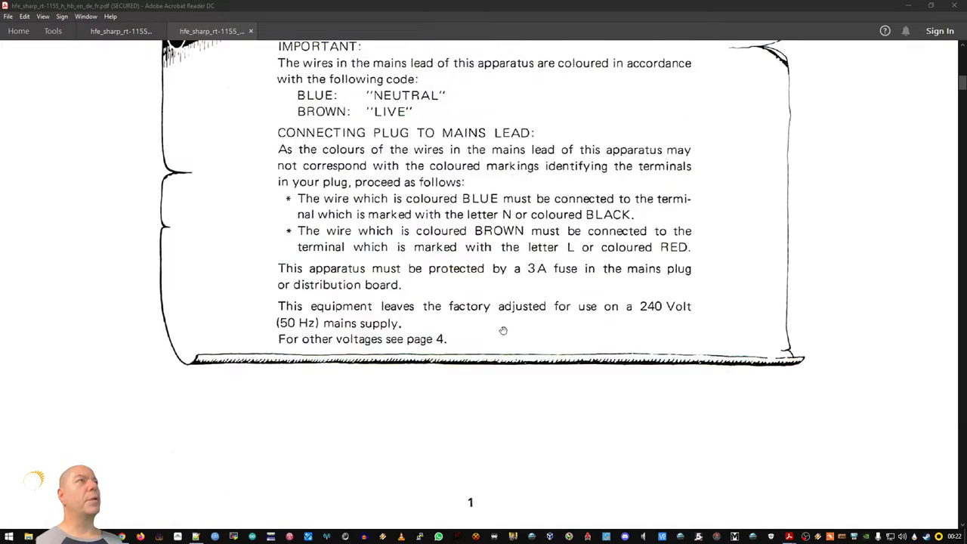
{"action": "scroll", "scroll_direction": "down", "scroll_amount": 3}
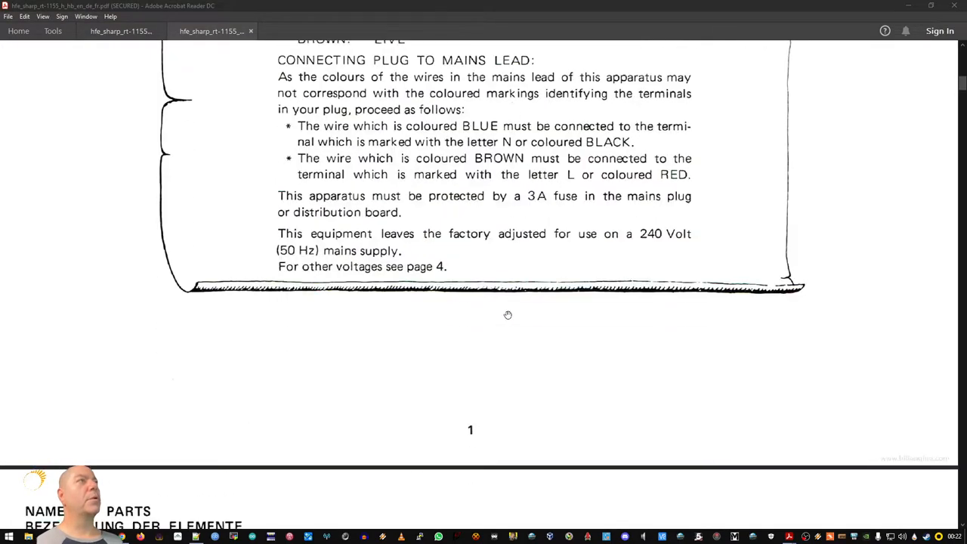
{"action": "scroll", "scroll_direction": "down", "scroll_amount": 3}
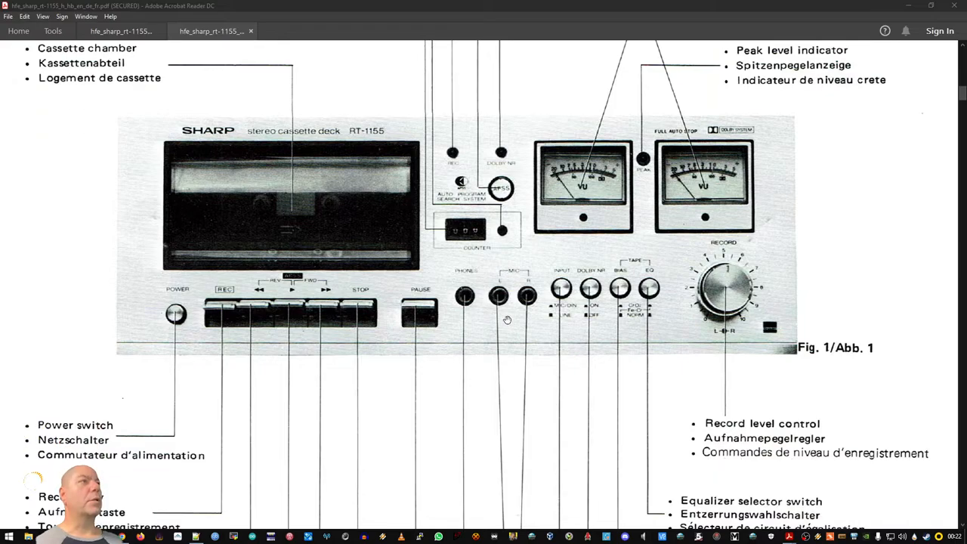
{"action": "scroll", "scroll_direction": "down", "scroll_amount": 3}
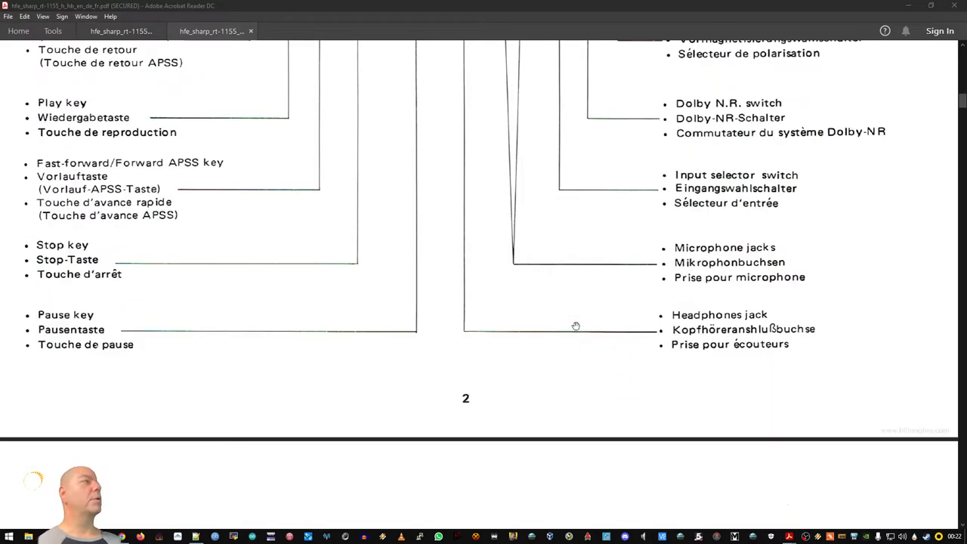
{"action": "mouse_move", "coordinate": [523, 215]}
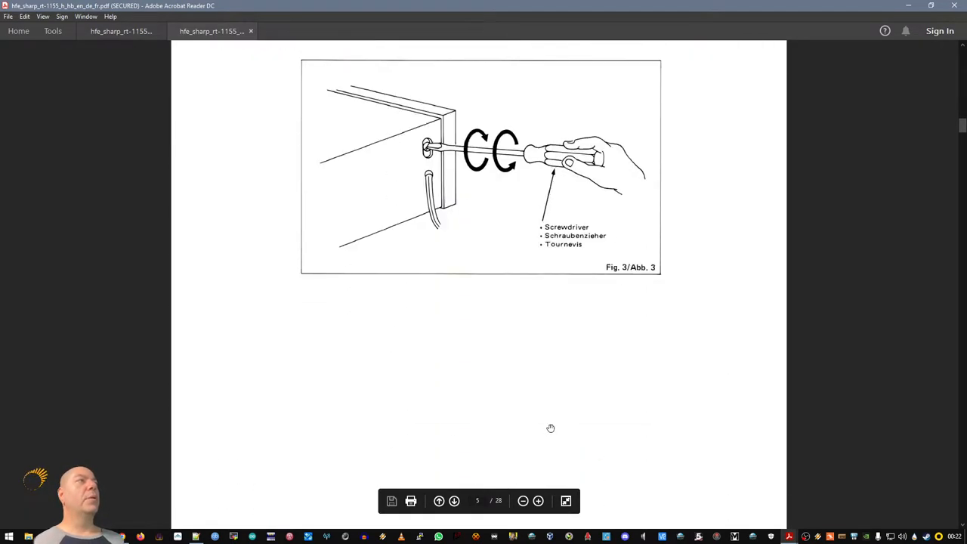
- Continue down to page 11 covering microphone recording and erasure of recorded tape
{"action": "scroll", "scroll_direction": "down", "scroll_amount": 3}
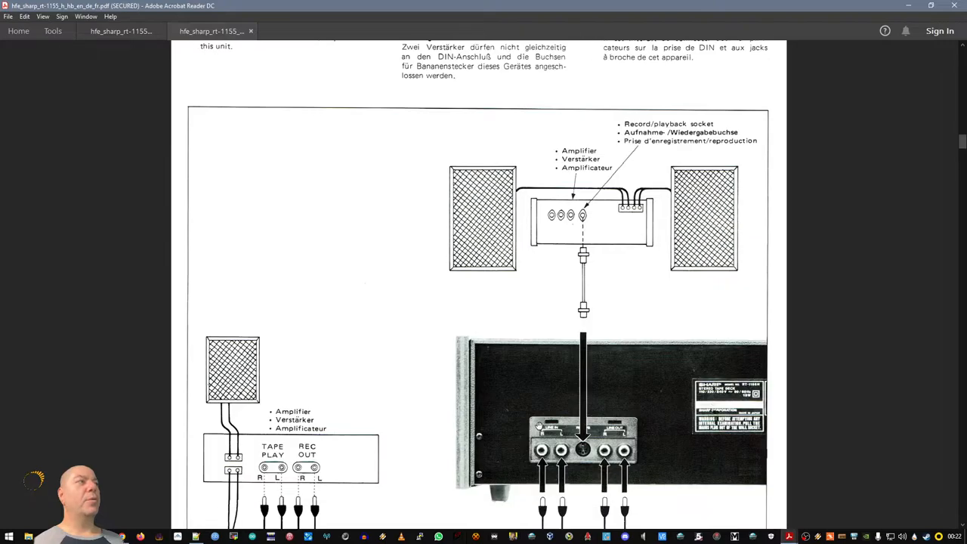
{"action": "scroll", "scroll_direction": "down", "scroll_amount": 3}
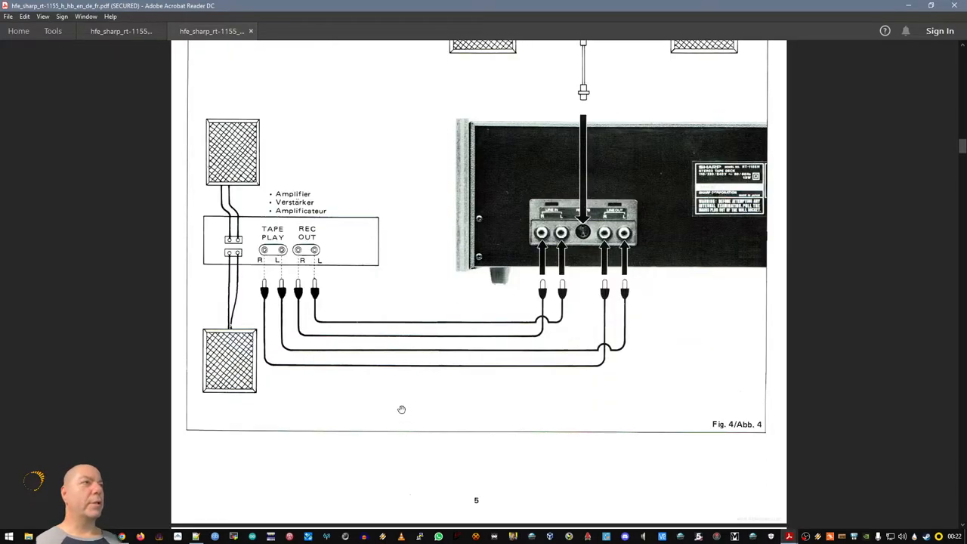
{"action": "scroll", "scroll_direction": "down", "scroll_amount": 3}
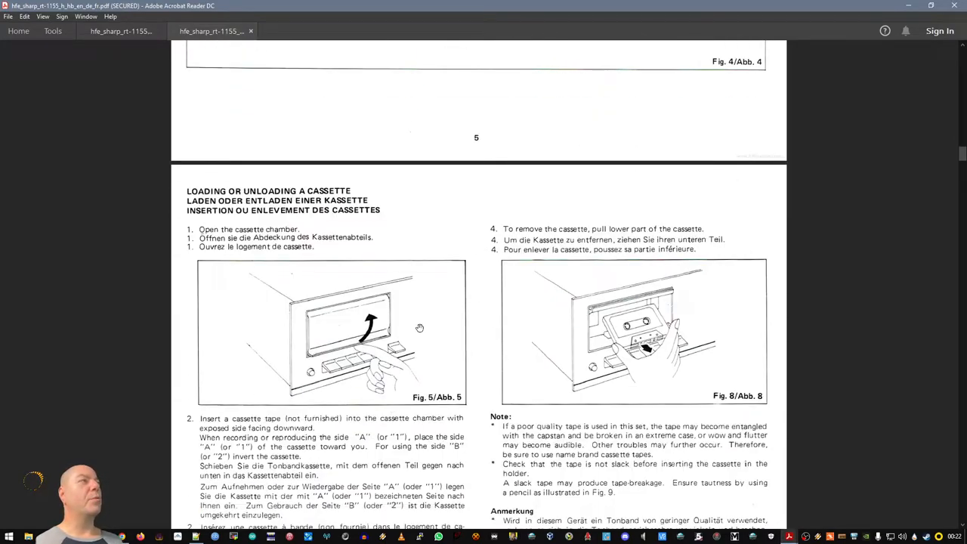
{"action": "scroll", "scroll_direction": "down", "scroll_amount": 3}
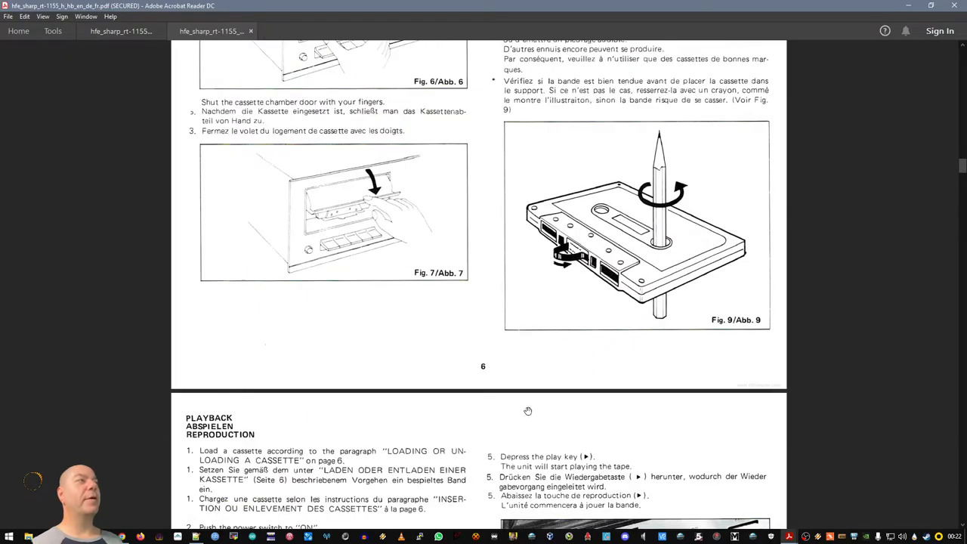
{"action": "scroll", "scroll_direction": "down", "scroll_amount": 3}
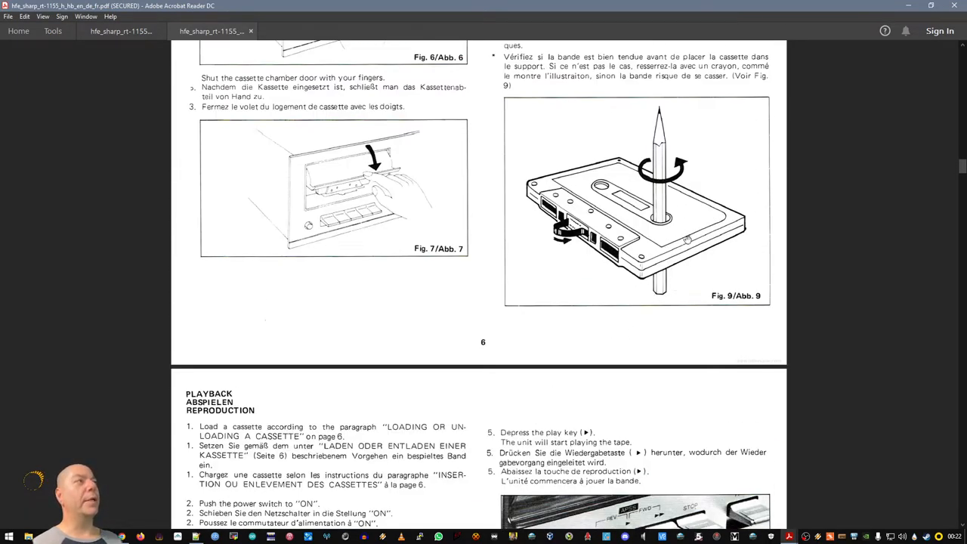
{"action": "scroll", "scroll_direction": "down", "scroll_amount": 3}
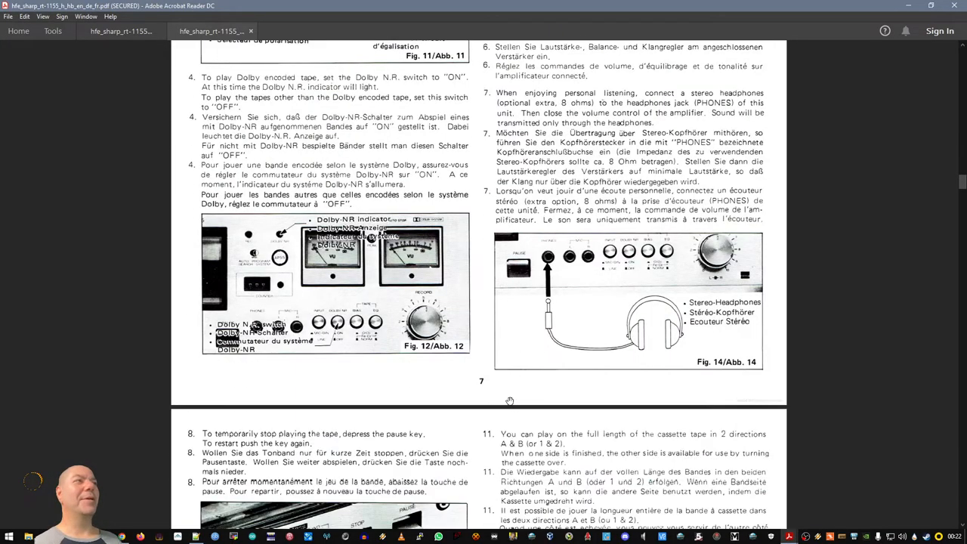
{"action": "scroll", "scroll_direction": "down", "scroll_amount": 3}
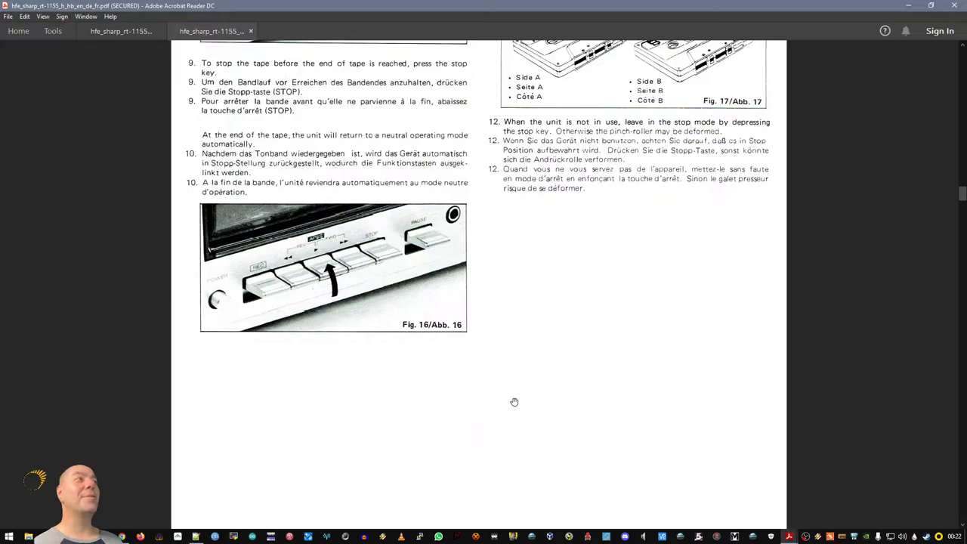
{"action": "scroll", "scroll_direction": "down", "scroll_amount": 3}
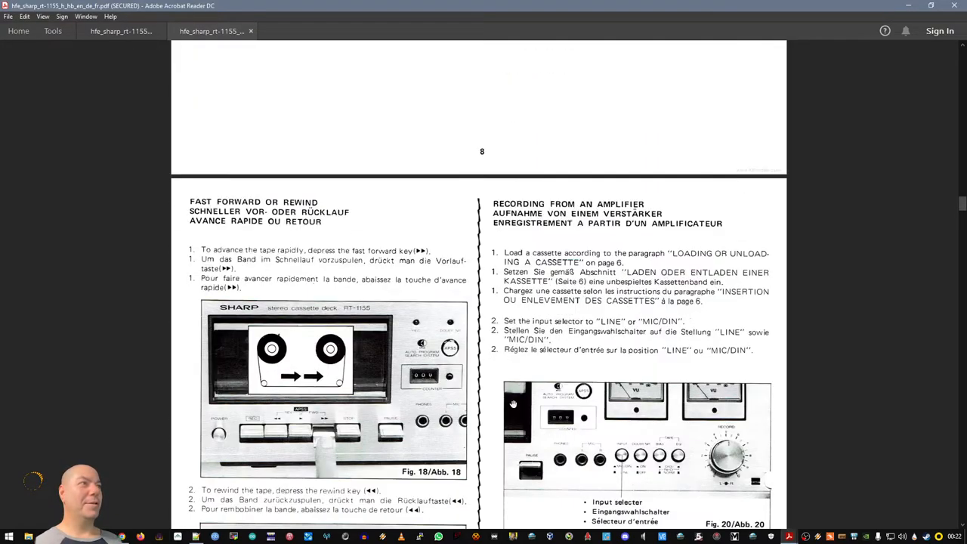
{"action": "scroll", "scroll_direction": "down", "scroll_amount": 3}
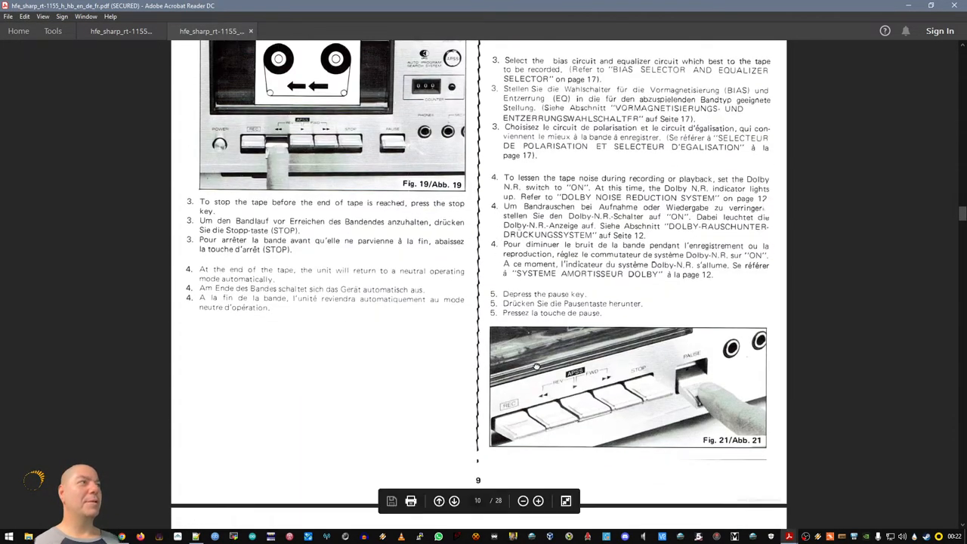
{"action": "scroll", "scroll_direction": "down", "scroll_amount": 3}
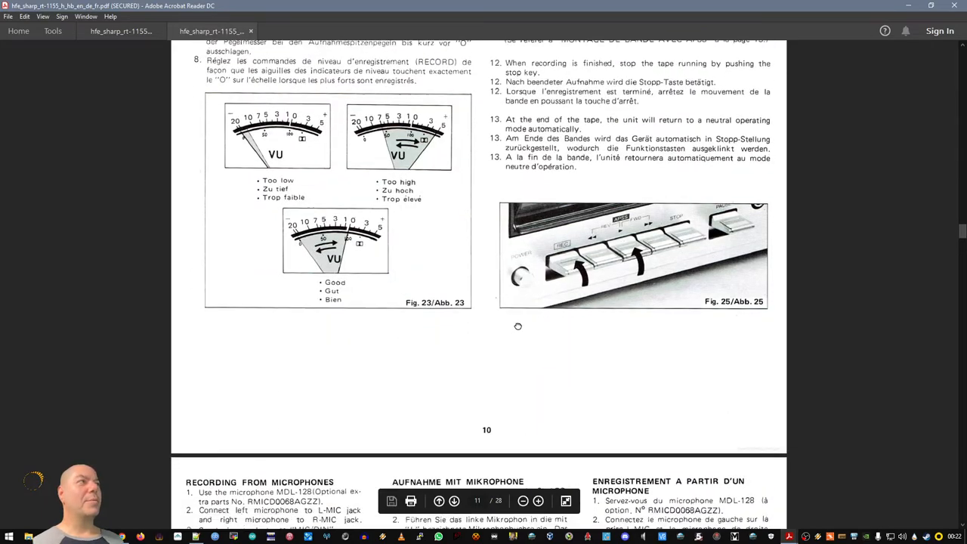
{"action": "scroll", "scroll_direction": "down", "scroll_amount": 3}
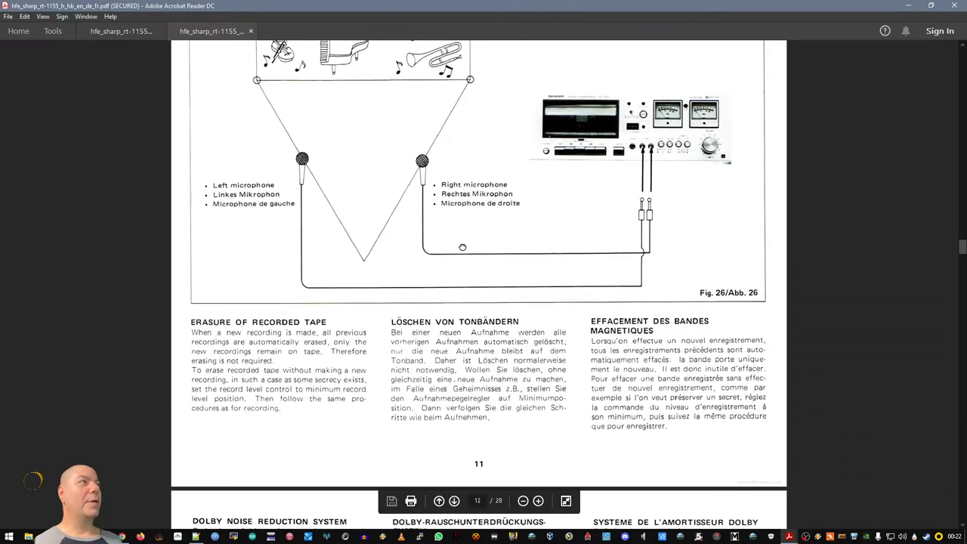
{"action": "scroll", "scroll_direction": "down", "scroll_amount": 3}
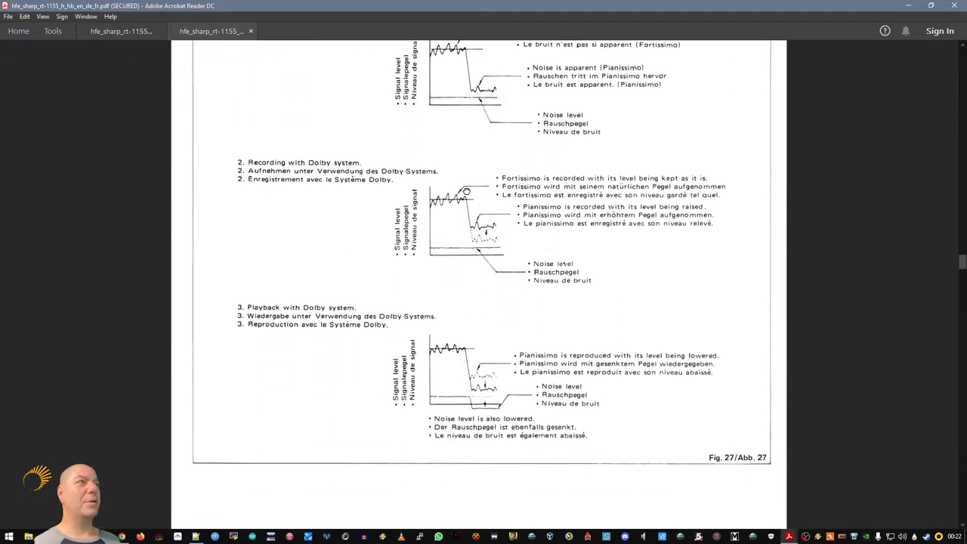
- Scroll past the Dolby diagrams and pages 12–13 to the APSS notes after Fig. 31
{"action": "scroll", "scroll_direction": "down", "scroll_amount": 3}
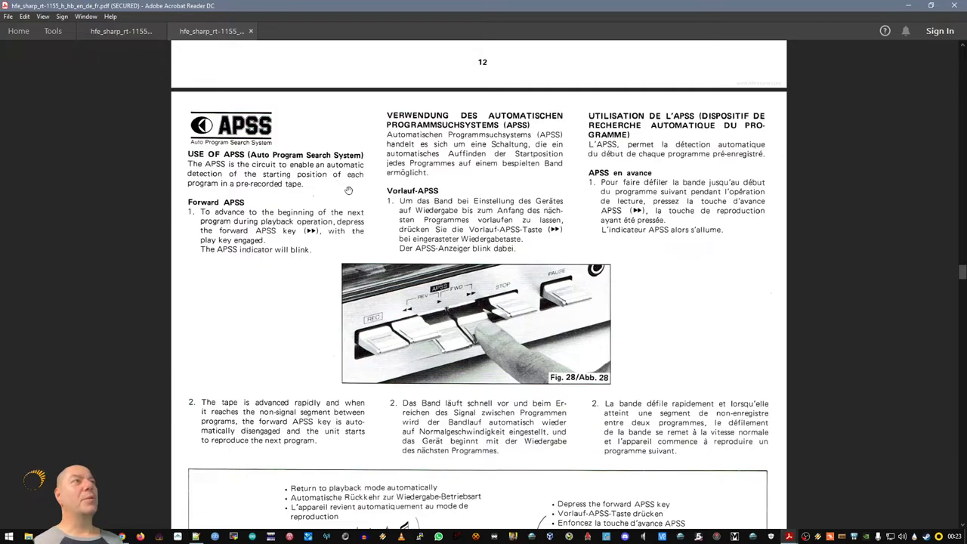
{"action": "mouse_move", "coordinate": [214, 203]}
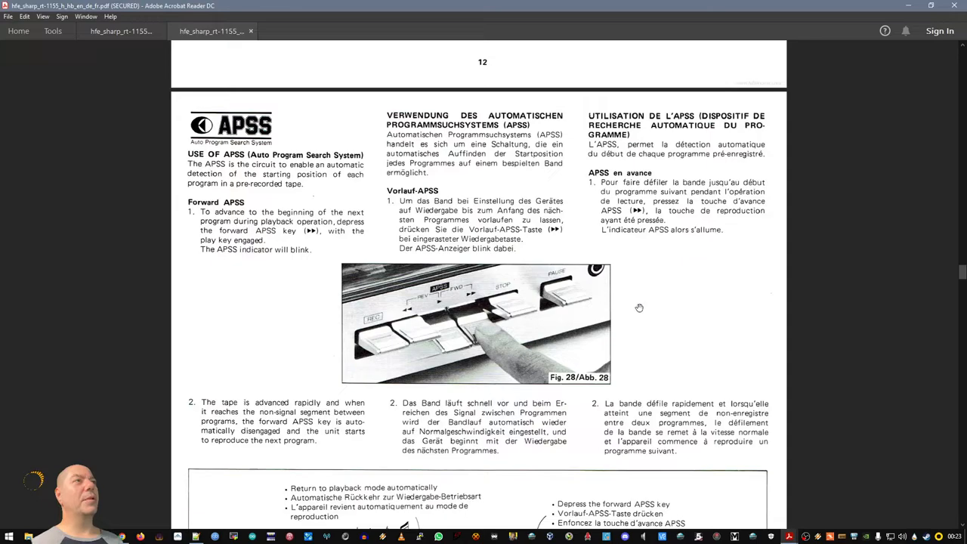
{"action": "mouse_move", "coordinate": [437, 333]}
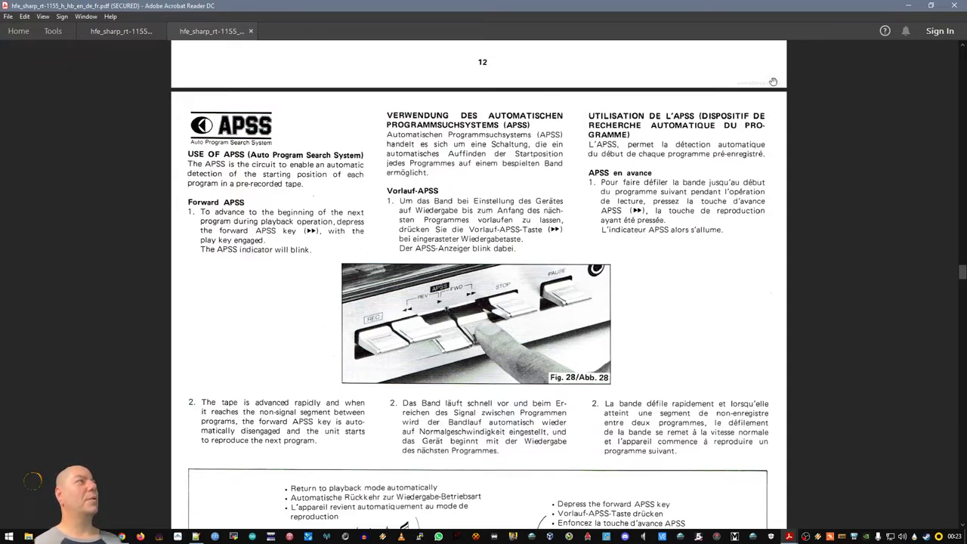
{"action": "scroll", "scroll_direction": "down", "scroll_amount": 3}
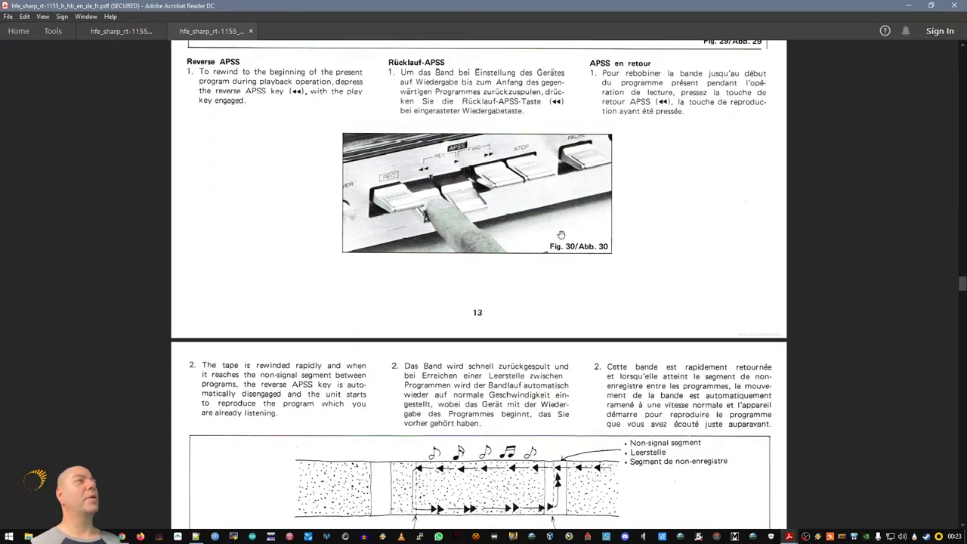
{"action": "scroll", "scroll_direction": "down", "scroll_amount": 3}
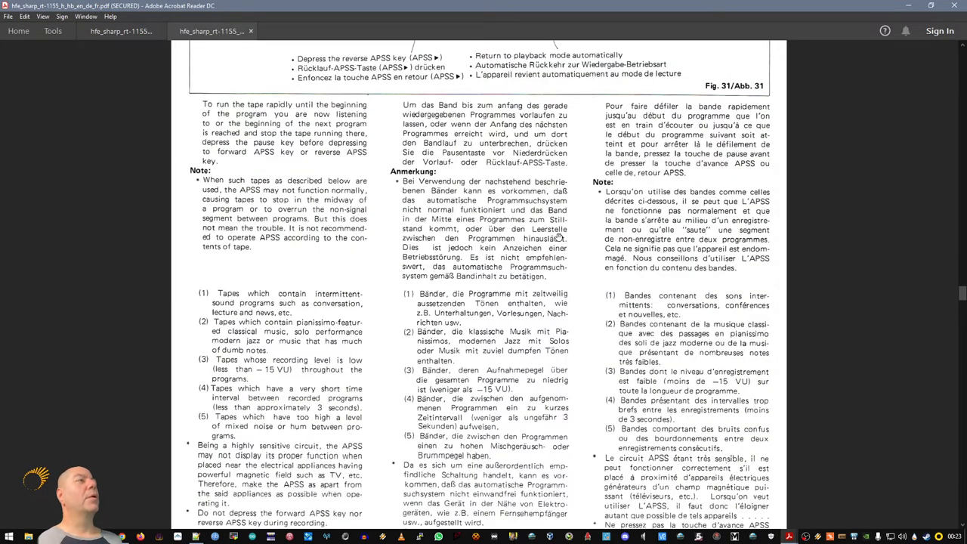
{"action": "scroll", "scroll_direction": "down", "scroll_amount": 3}
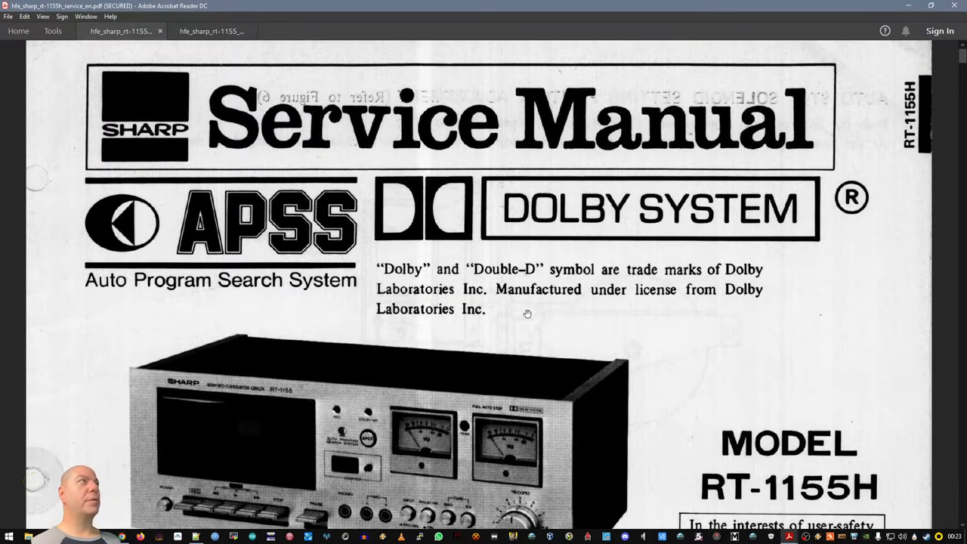
- Scroll the service manual to the torque check (Figure 5) and tape speed check sections
{"action": "scroll", "scroll_direction": "down", "scroll_amount": 3}
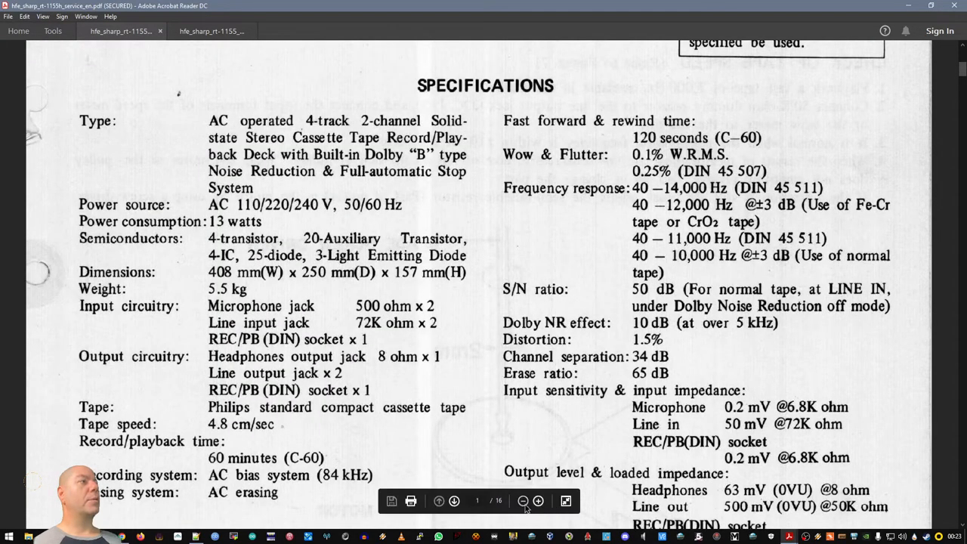
{"action": "scroll", "scroll_direction": "down", "scroll_amount": 3}
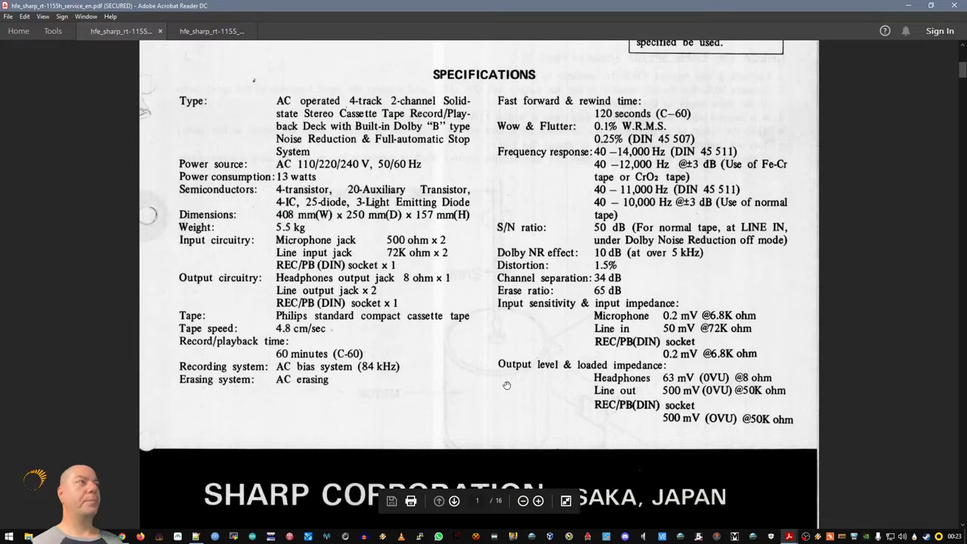
{"action": "scroll", "scroll_direction": "down", "scroll_amount": 3}
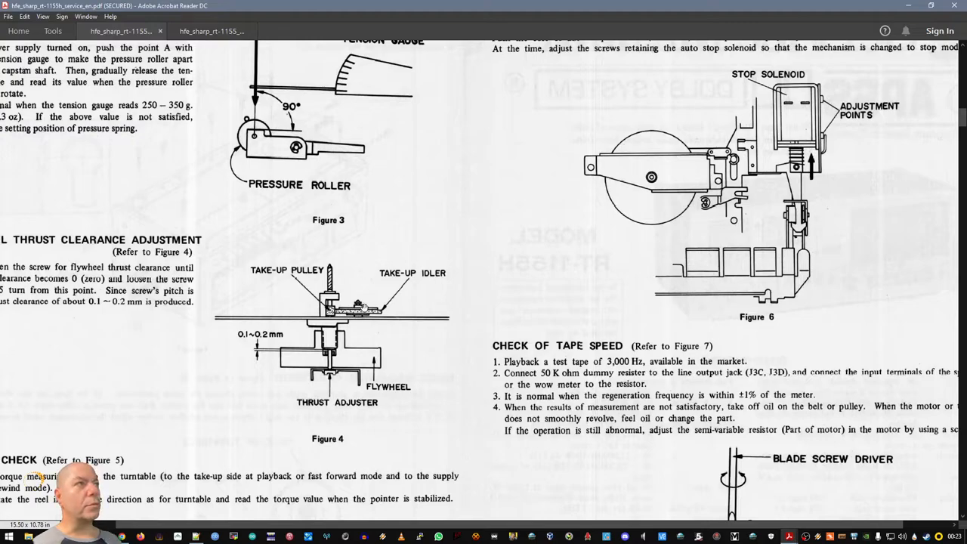
{"action": "mouse_move", "coordinate": [405, 302]}
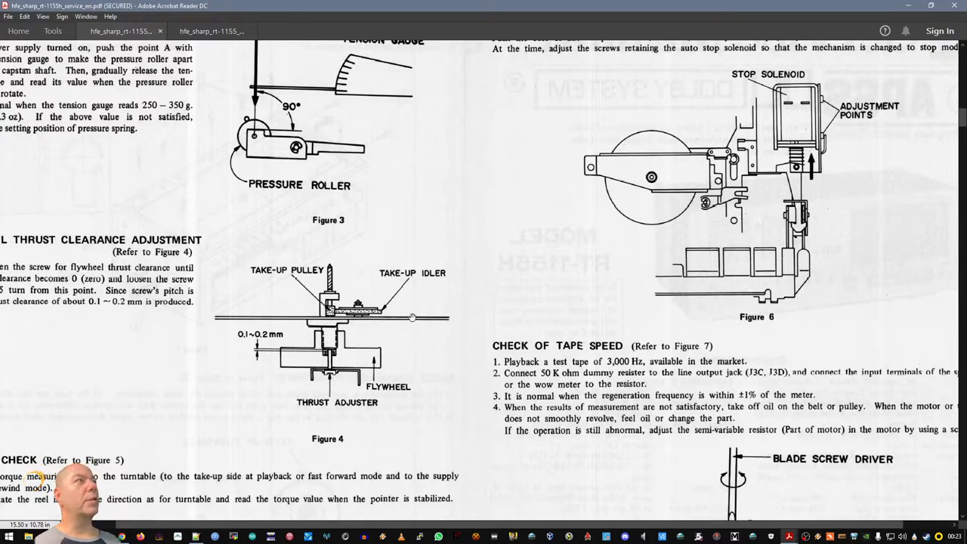
{"action": "mouse_move", "coordinate": [382, 326]}
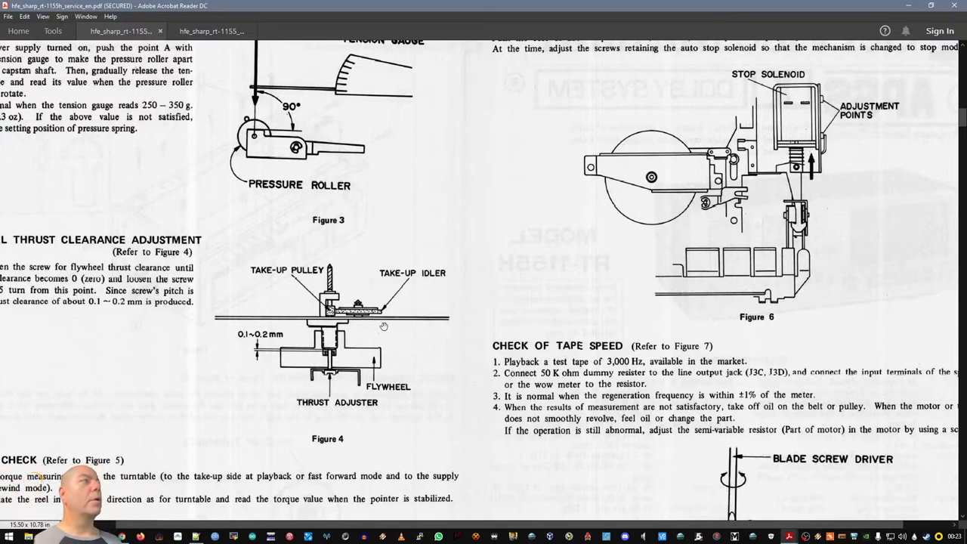
{"action": "scroll", "scroll_direction": "down", "scroll_amount": 3}
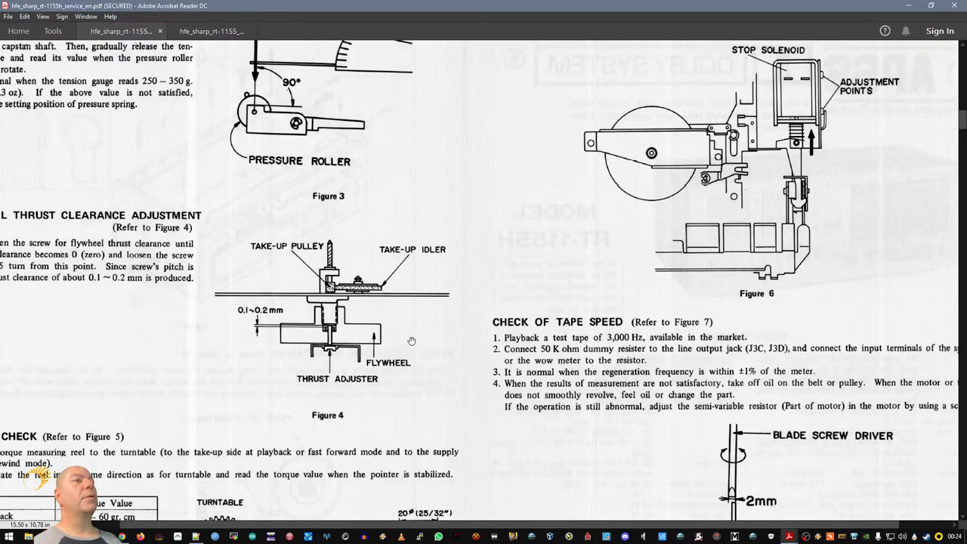
{"action": "scroll", "scroll_direction": "down", "scroll_amount": 3}
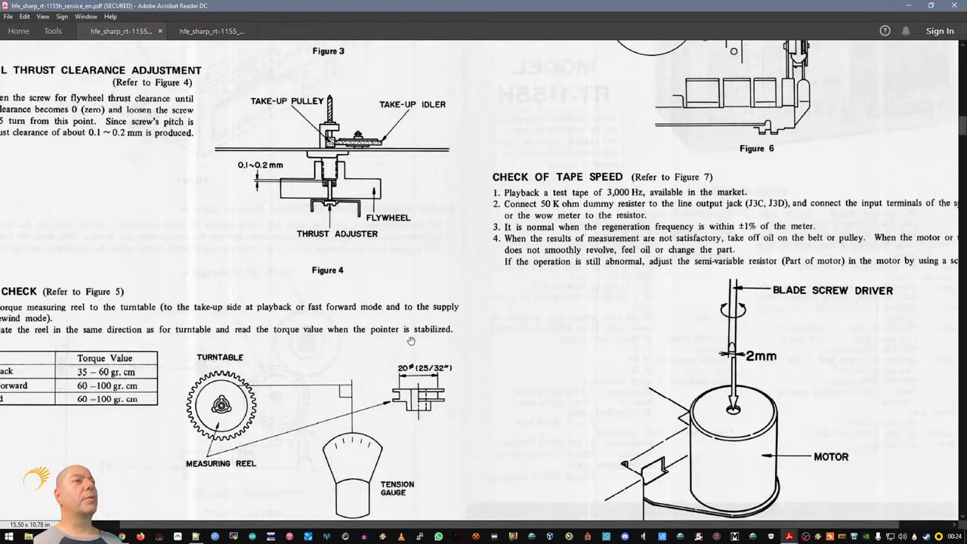
{"action": "scroll", "scroll_direction": "down", "scroll_amount": 3}
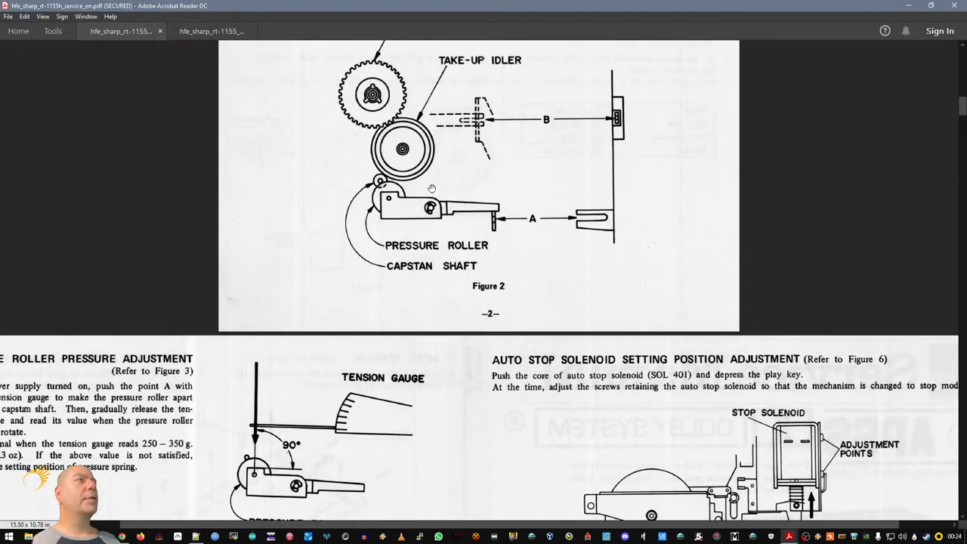
{"action": "mouse_move", "coordinate": [374, 181]}
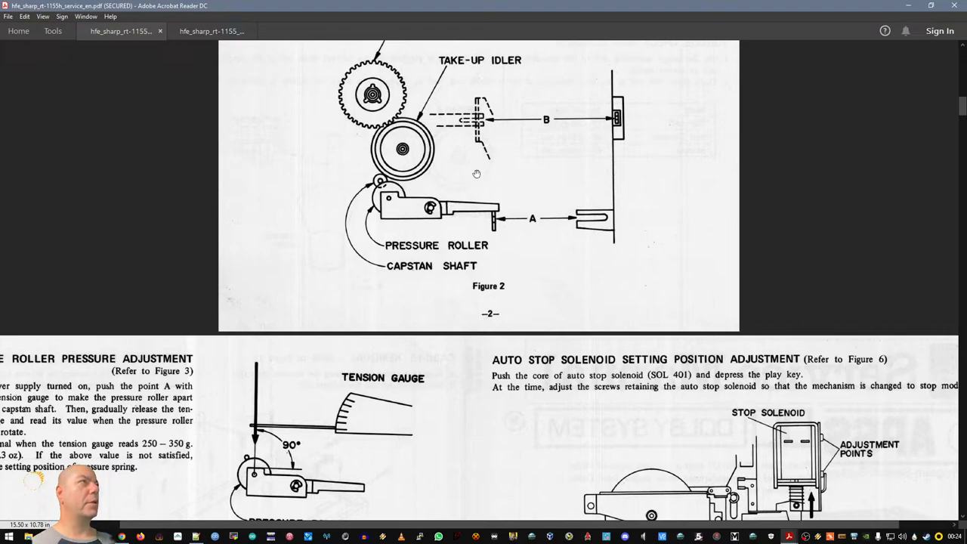
{"action": "mouse_move", "coordinate": [476, 173]}
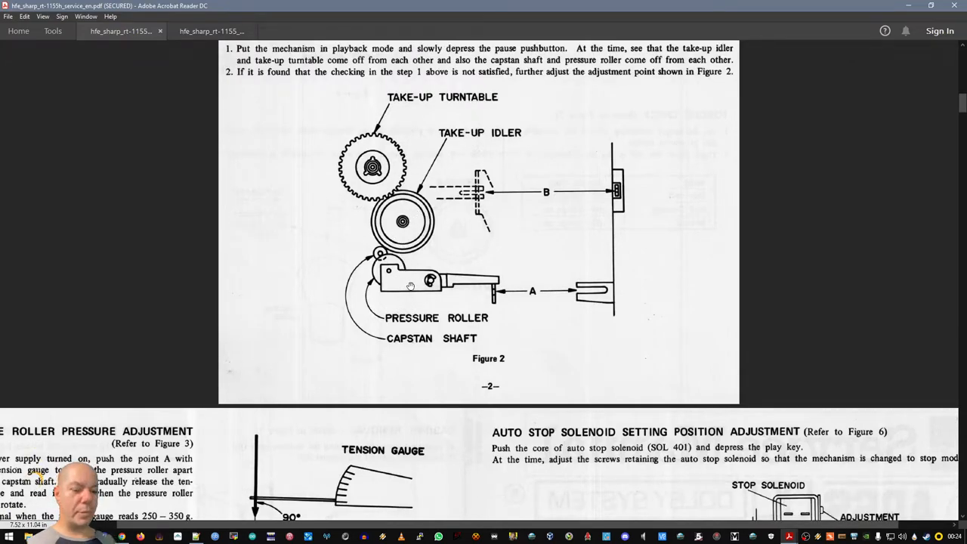
{"action": "mouse_move", "coordinate": [394, 272]}
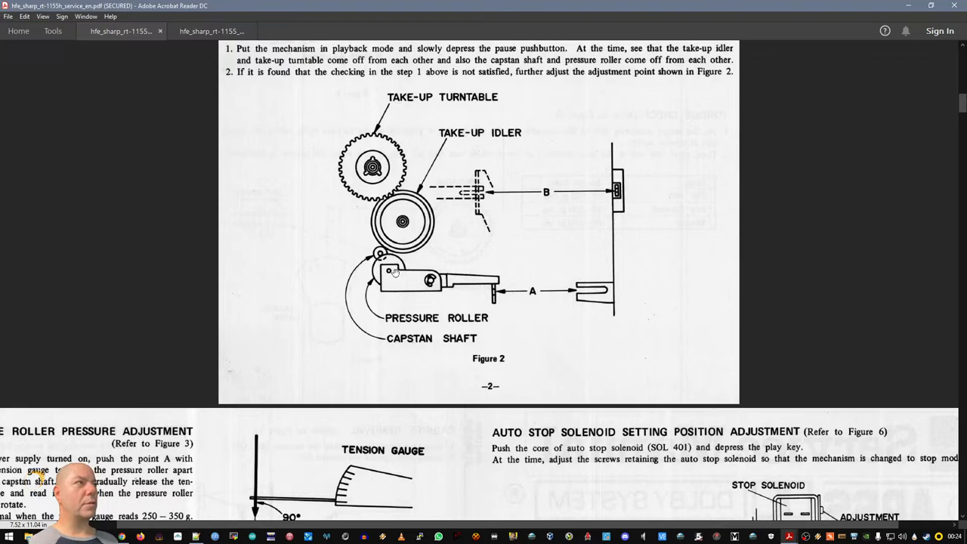
{"action": "mouse_move", "coordinate": [370, 272]}
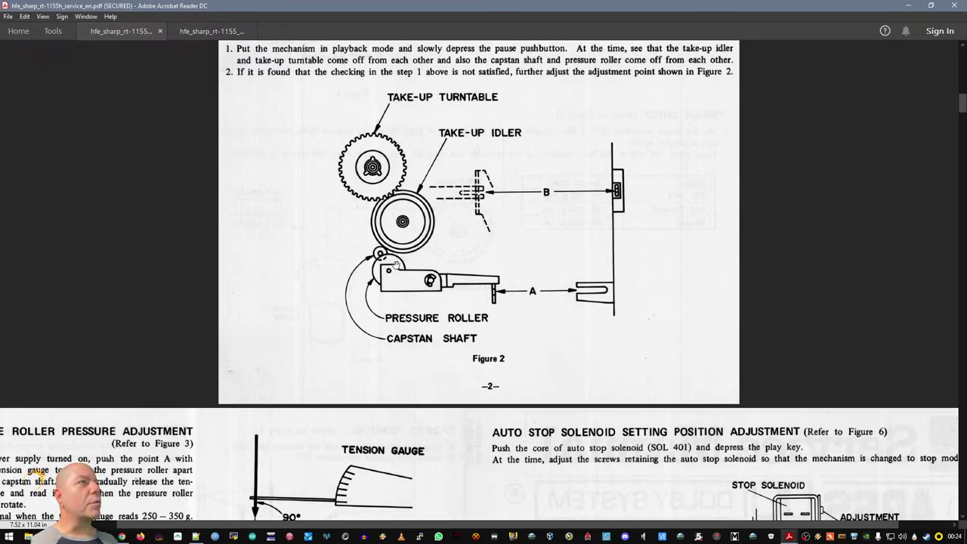
{"action": "mouse_move", "coordinate": [393, 272]}
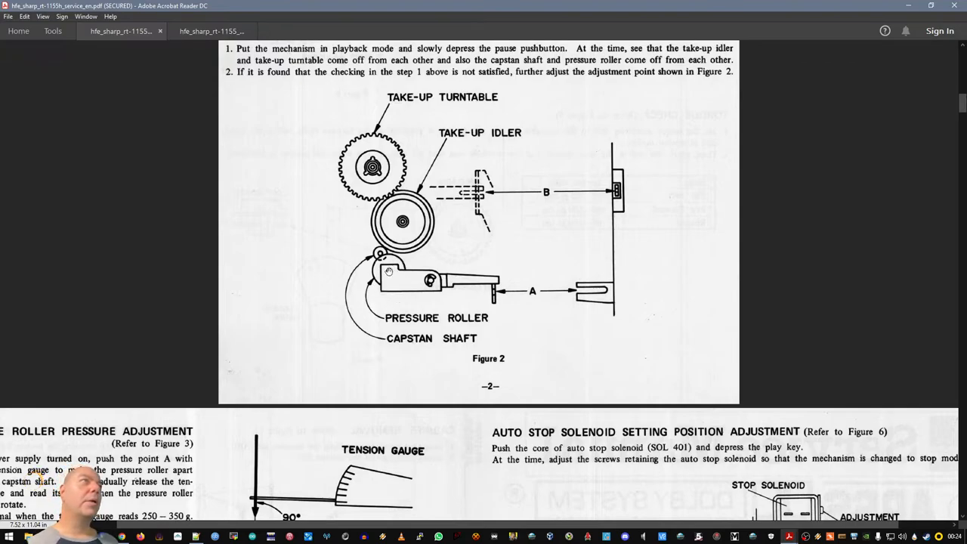
{"action": "mouse_move", "coordinate": [405, 272]}
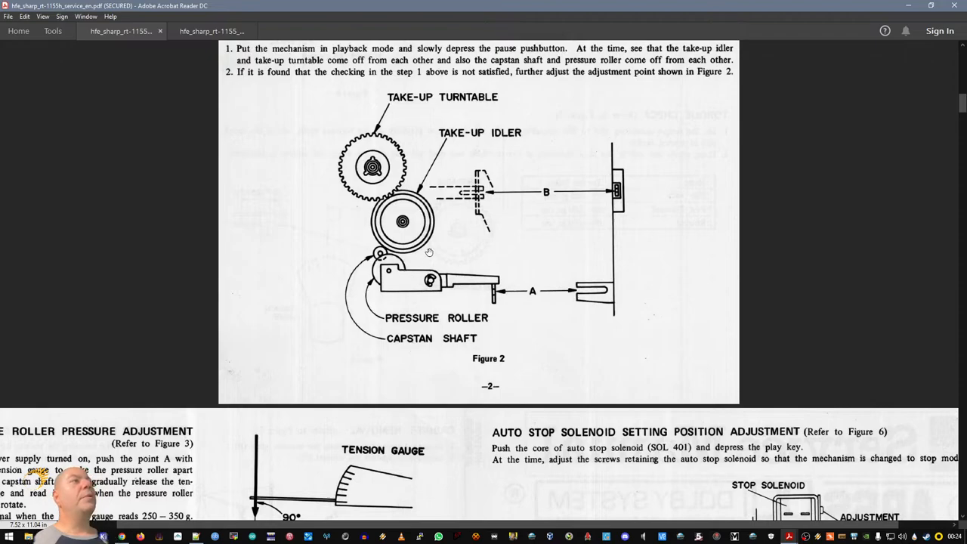
{"action": "mouse_move", "coordinate": [402, 194]}
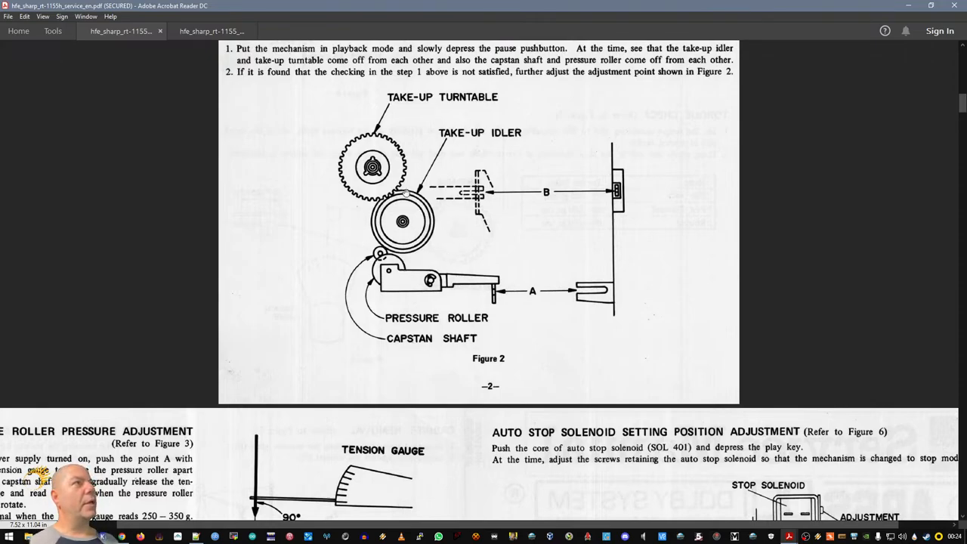
{"action": "mouse_move", "coordinate": [390, 163]}
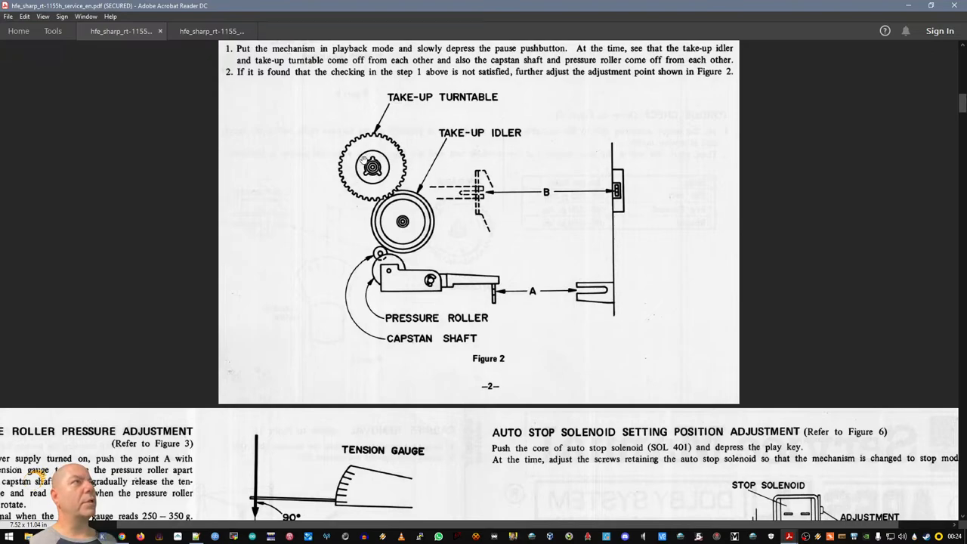
{"action": "mouse_move", "coordinate": [378, 220]}
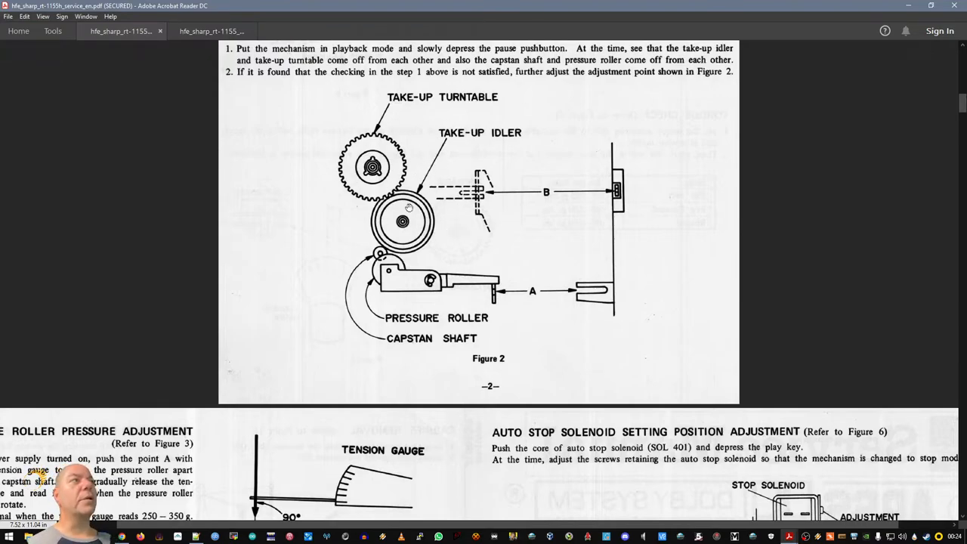
{"action": "mouse_move", "coordinate": [378, 257]}
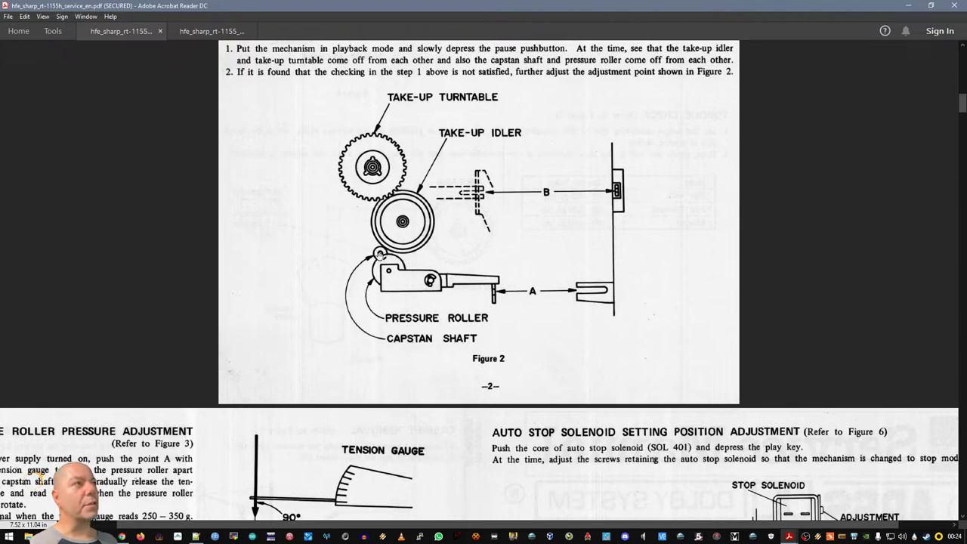
- Scroll to the pressure roller and auto stop solenoid adjustment sections (Figures 3 and 6)
{"action": "scroll", "scroll_direction": "down", "scroll_amount": 3}
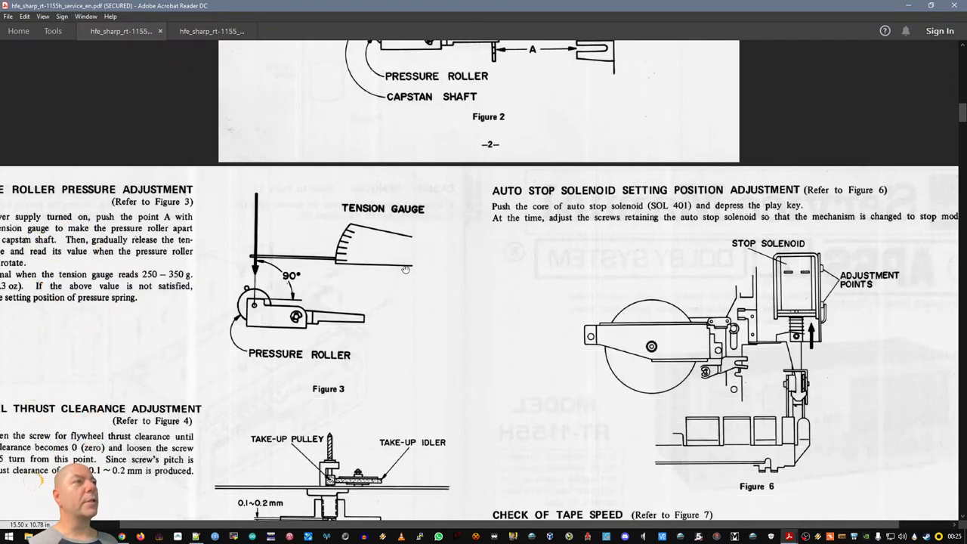
- Scroll back to Figure 2 showing the take-up idler, then switch to the VLC media player window
{"action": "scroll", "scroll_direction": "down", "scroll_amount": 3}
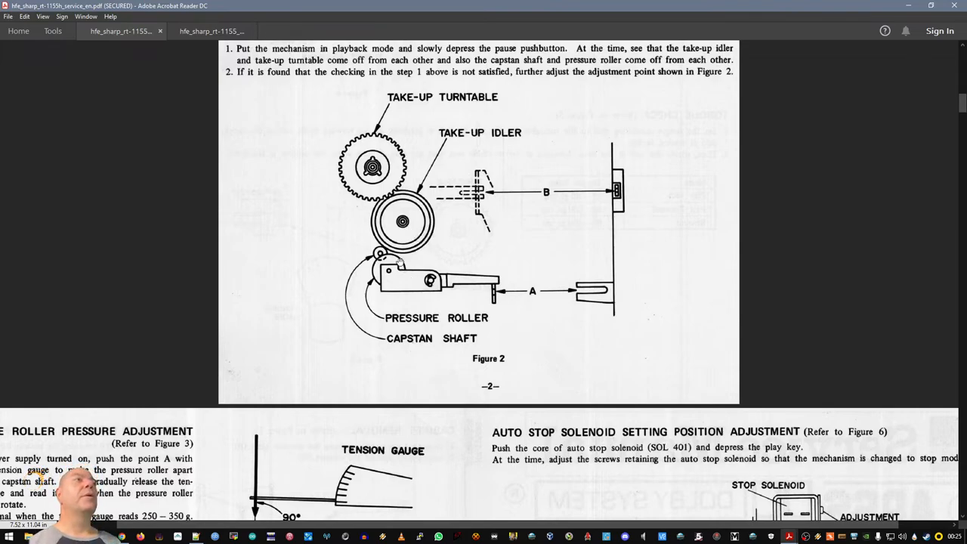
{"action": "scroll", "scroll_direction": "down", "scroll_amount": 3}
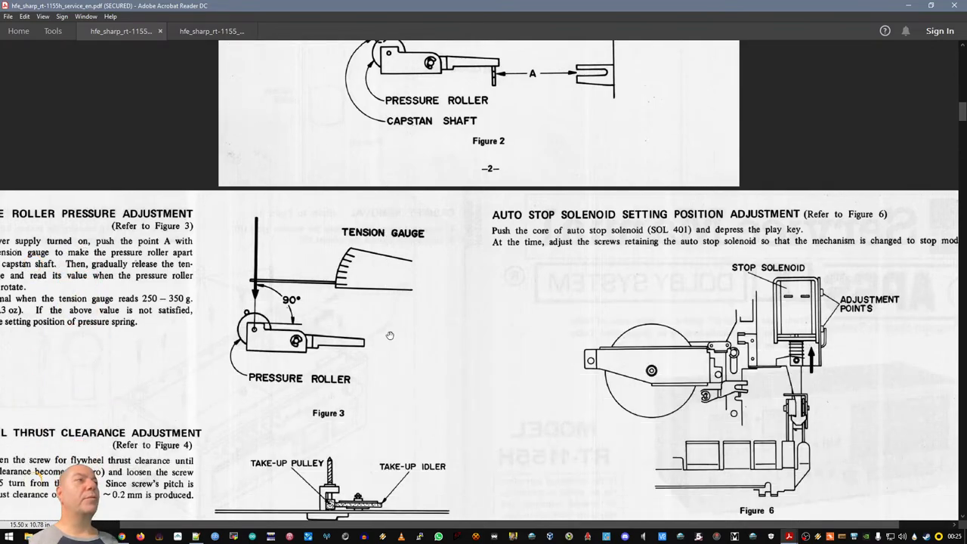
{"action": "scroll", "scroll_direction": "down", "scroll_amount": 3}
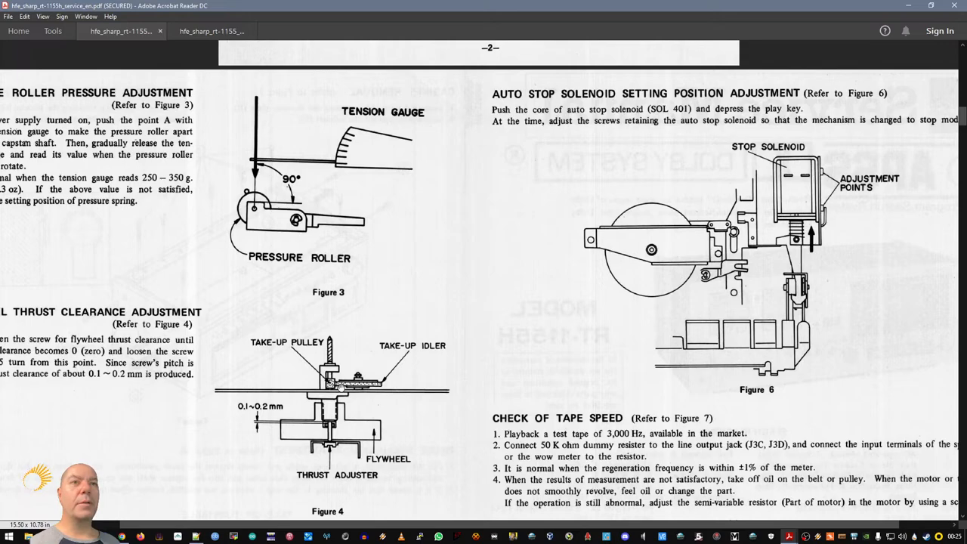
{"action": "scroll", "scroll_direction": "down", "scroll_amount": 3}
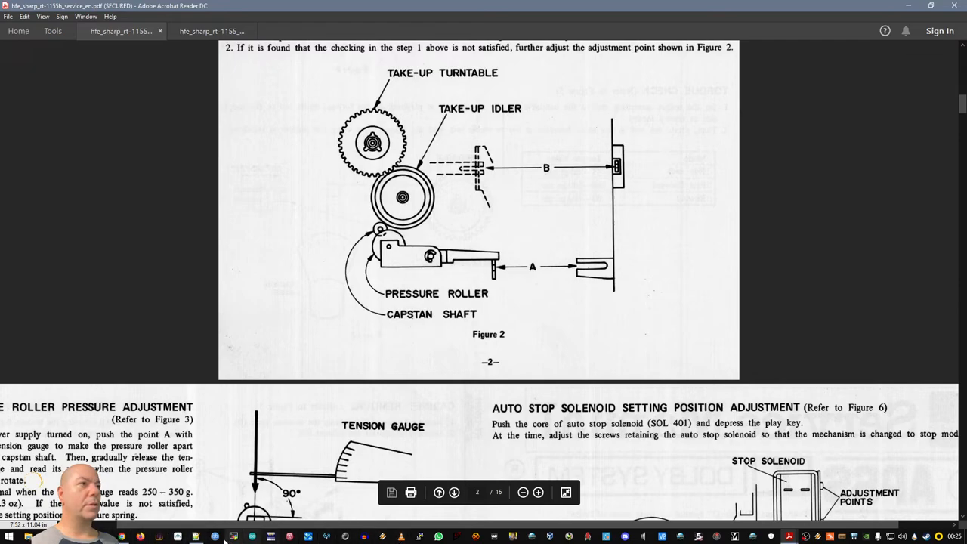
{"action": "key", "text": "alt+tab"}
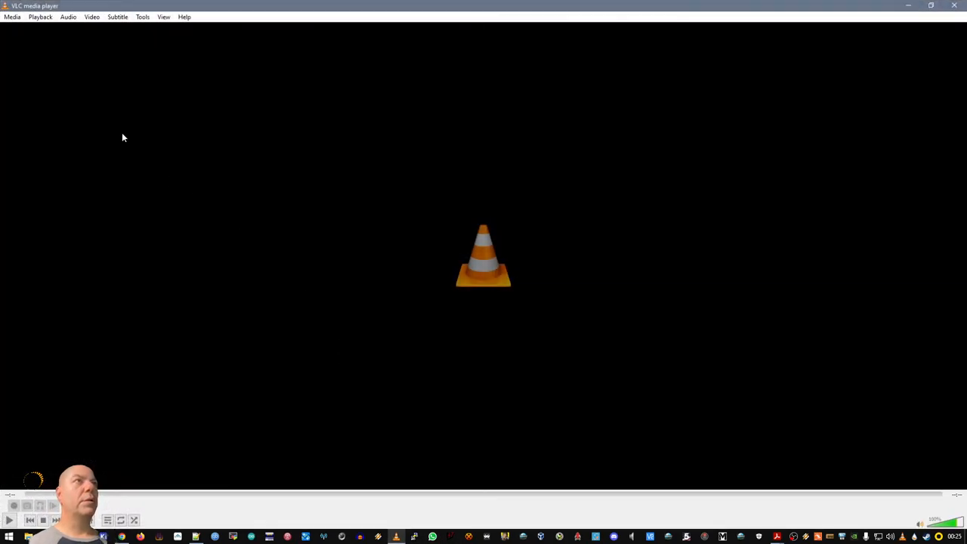
{"action": "left_click", "coordinate": [9, 16]}
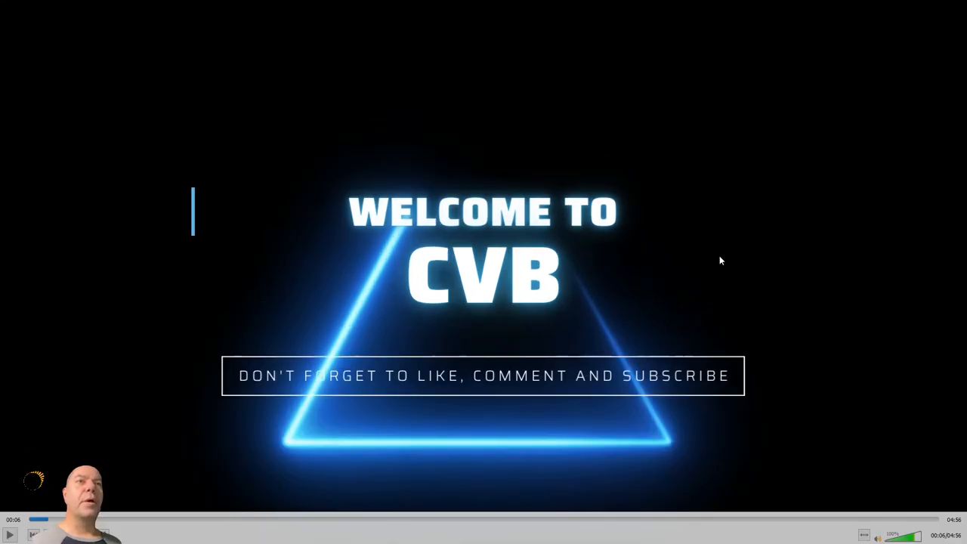
{"action": "mouse_move", "coordinate": [619, 331]}
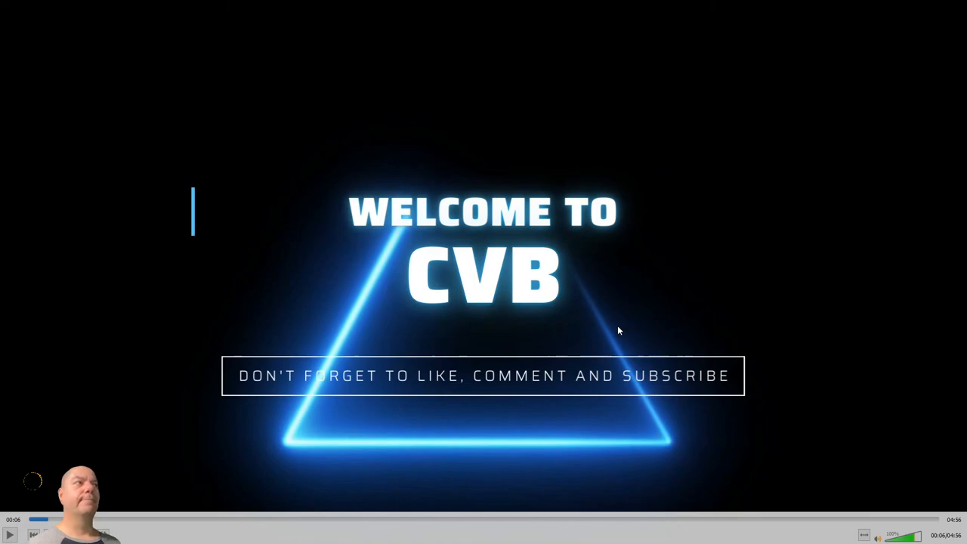
{"action": "mouse_move", "coordinate": [567, 351]}
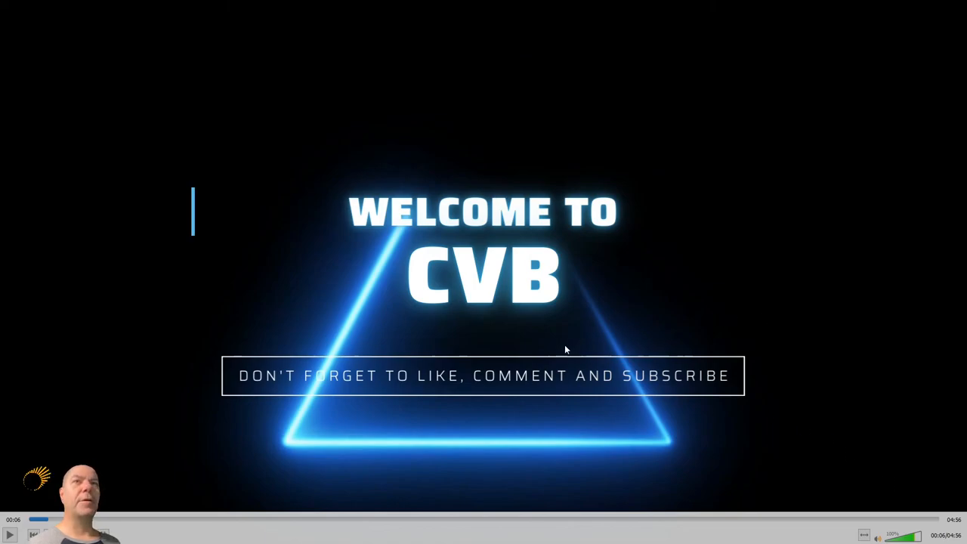